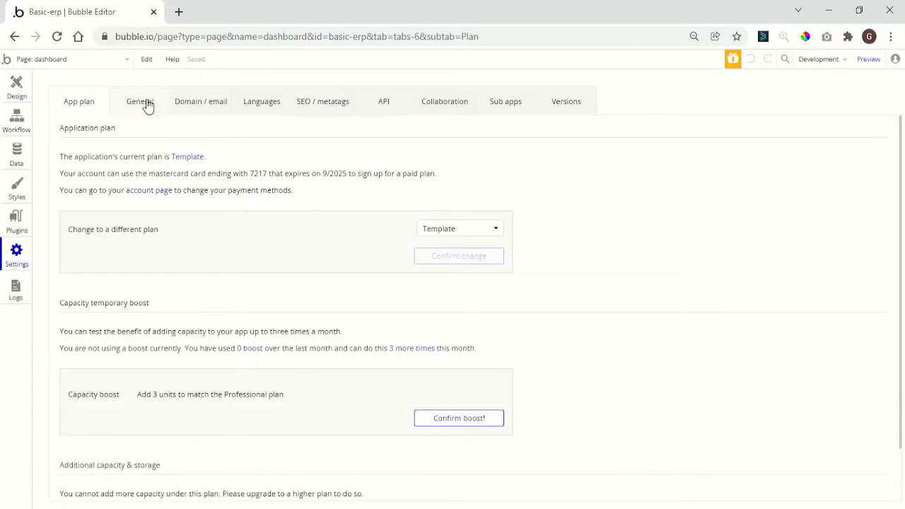
Enable 'Expose the option to add an ID attribute to HTML elements' in Settings > General.
click(139, 101)
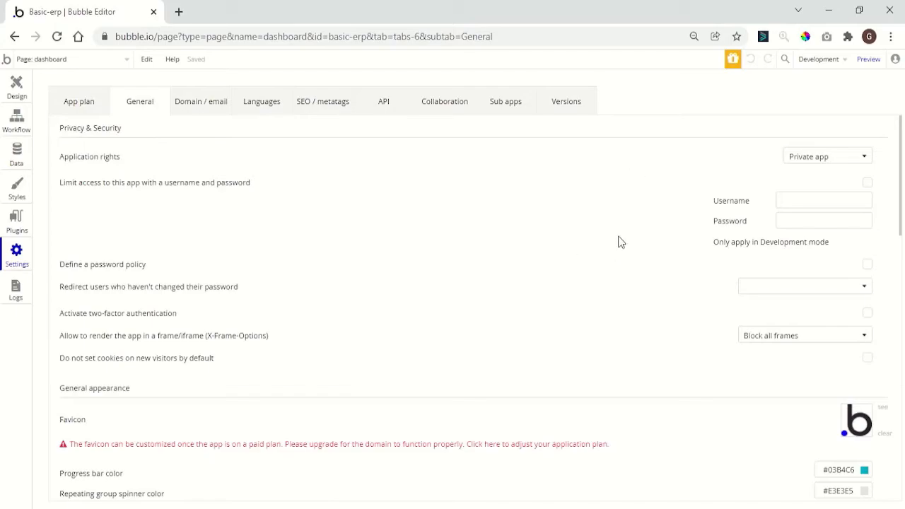
scroll(down, 3)
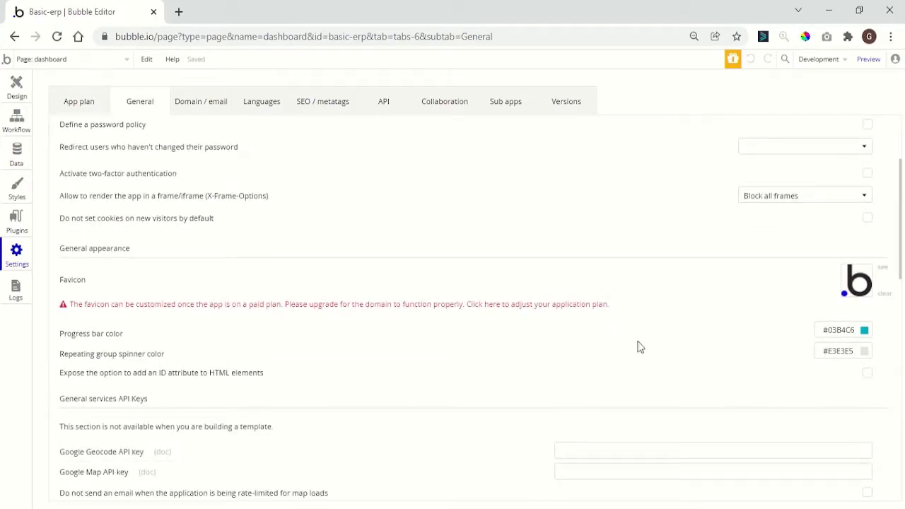
mouse_move(879, 385)
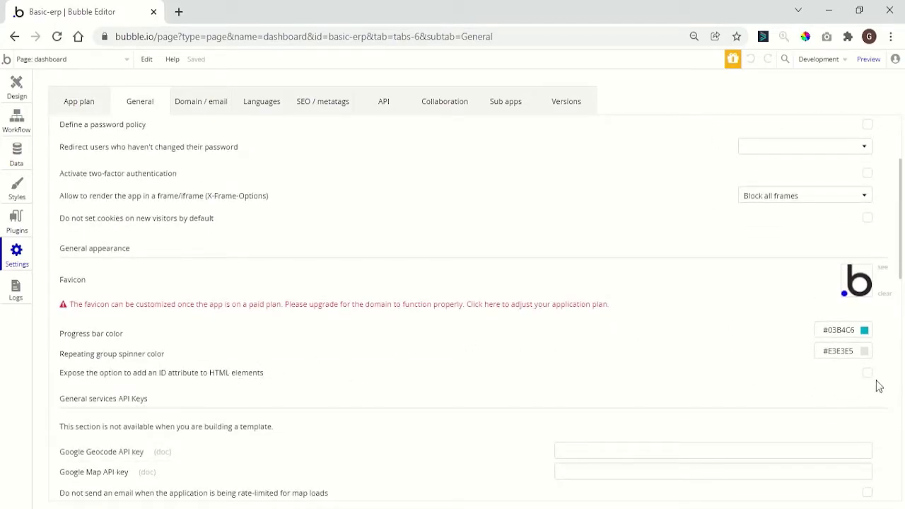
click(868, 373)
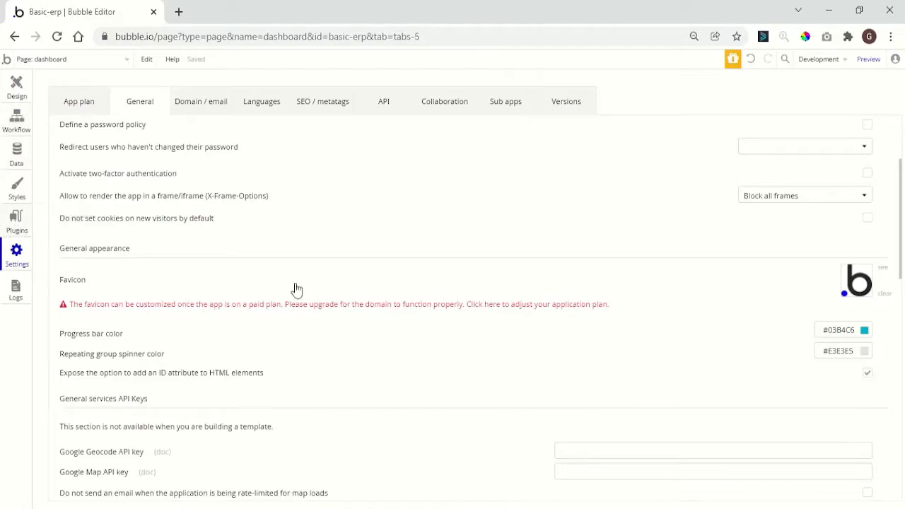
Search the plugin catalogue for 'pdf' and install the PDF / Screenshot Image plugin.
click(17, 221)
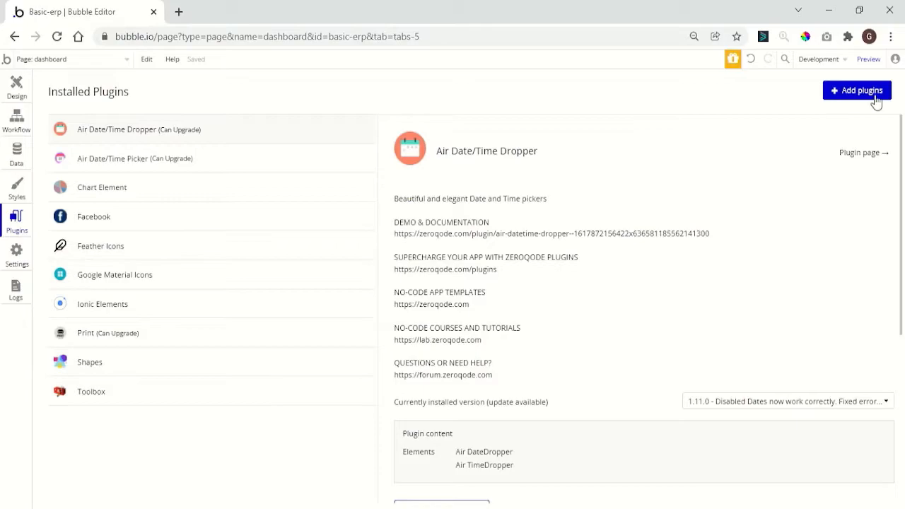
click(857, 91)
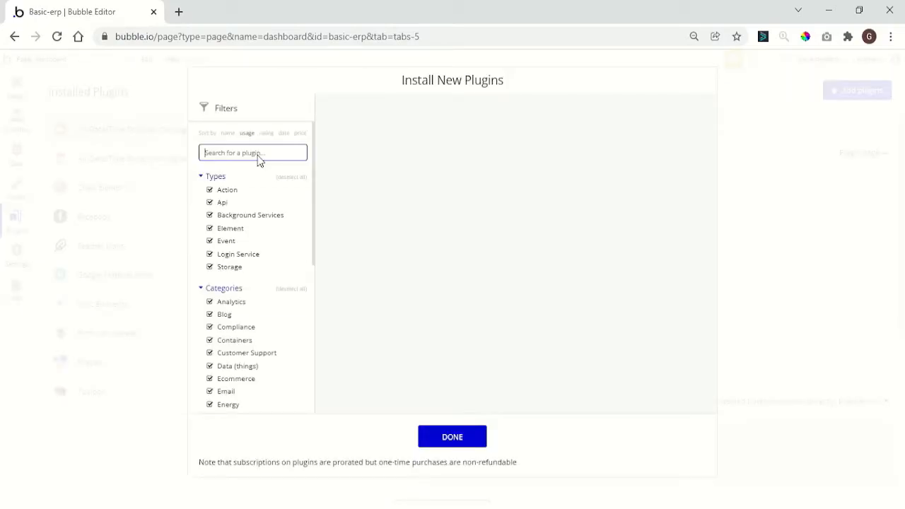
text(pdf)
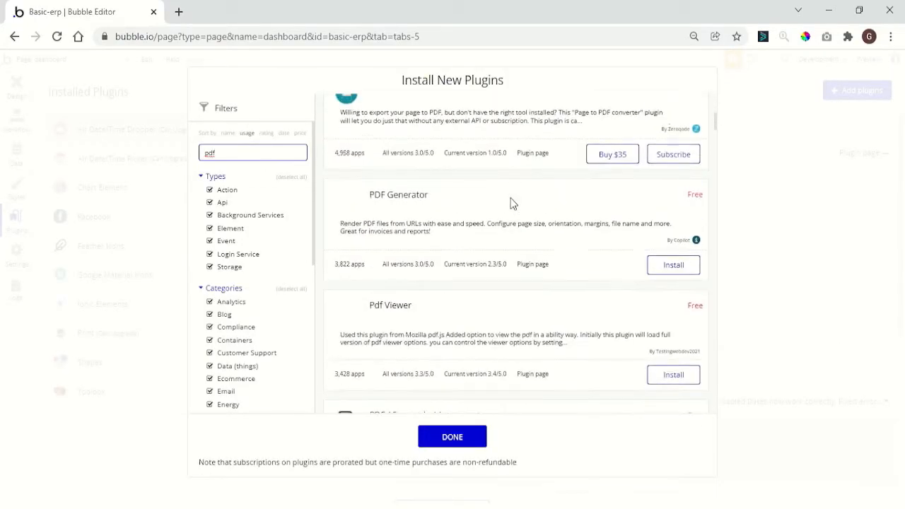
scroll(down, 3)
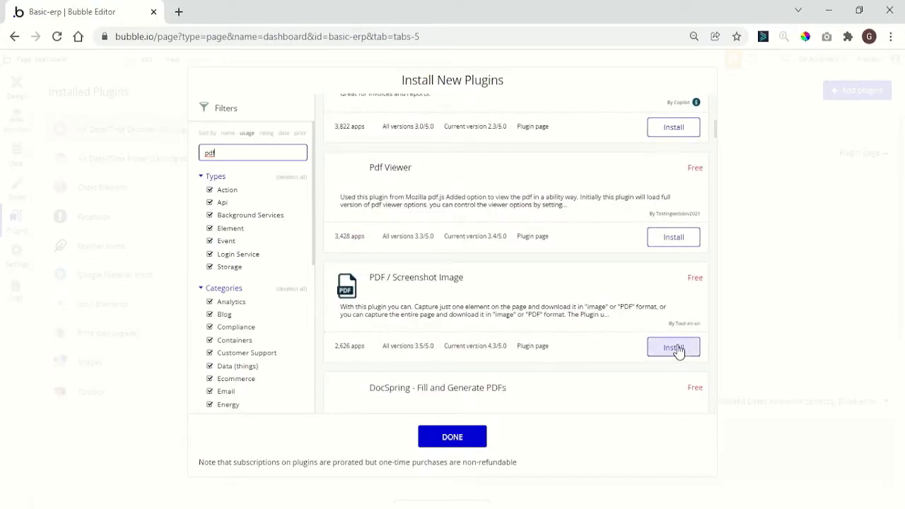
click(673, 348)
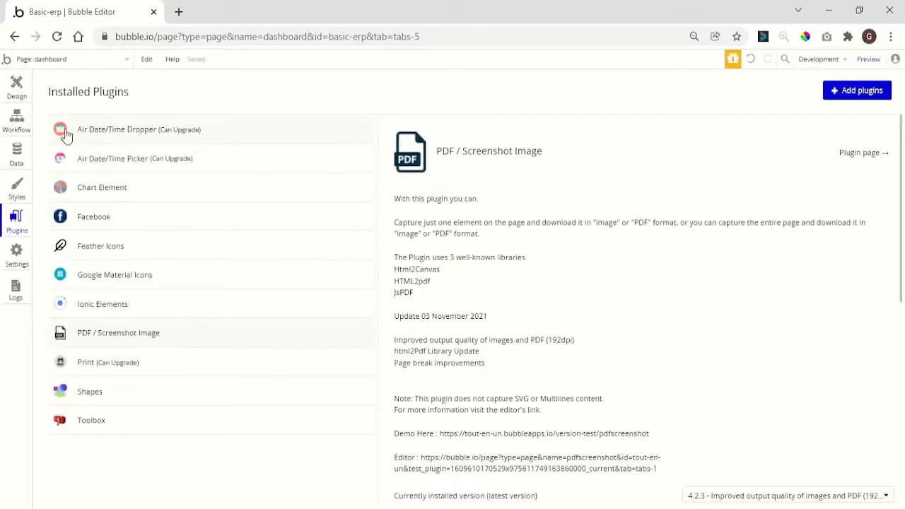
Inspect the Show Client popup's texts and client group, then return to the dashboard page.
click(17, 84)
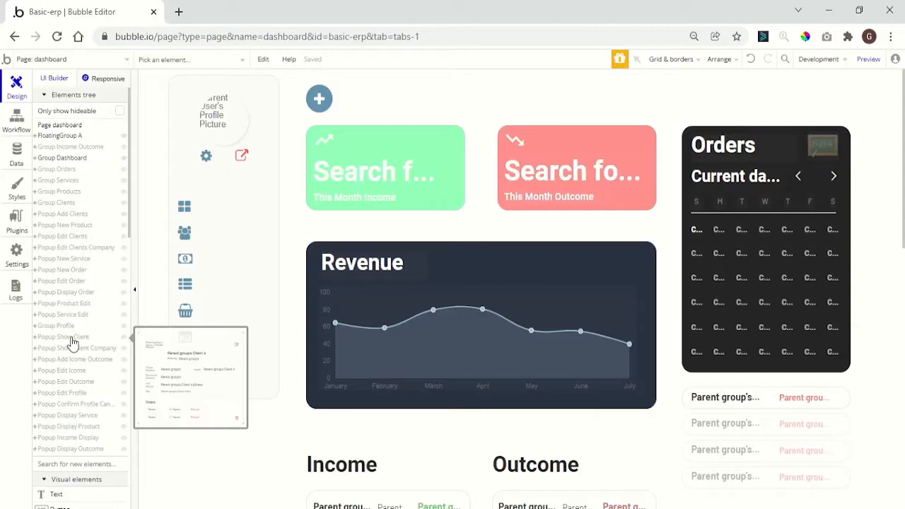
click(62, 337)
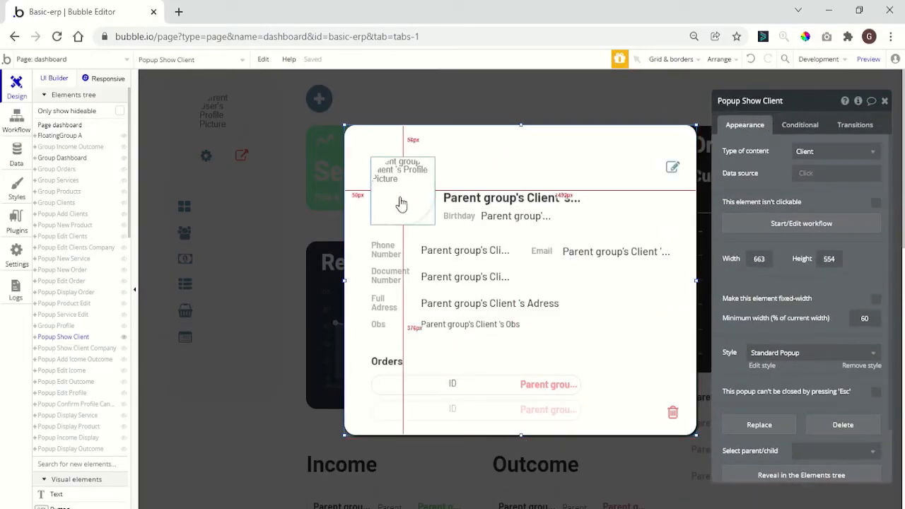
click(510, 198)
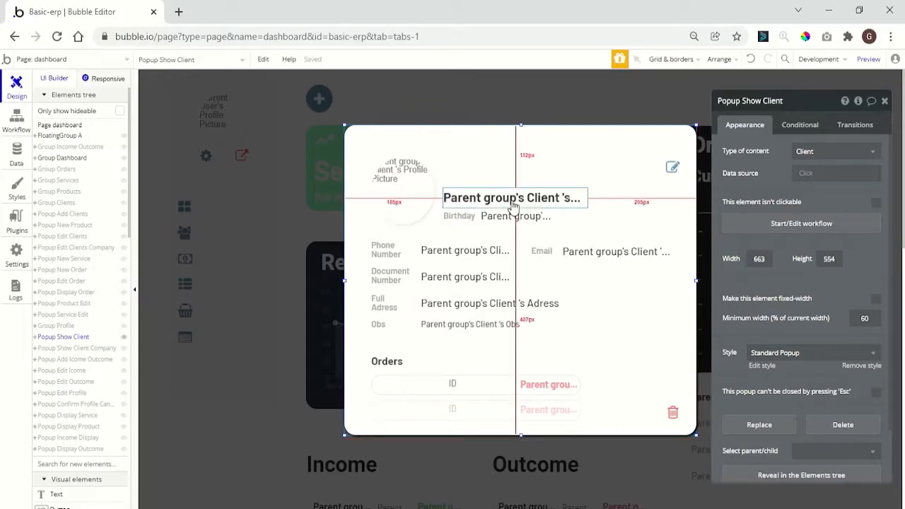
click(463, 250)
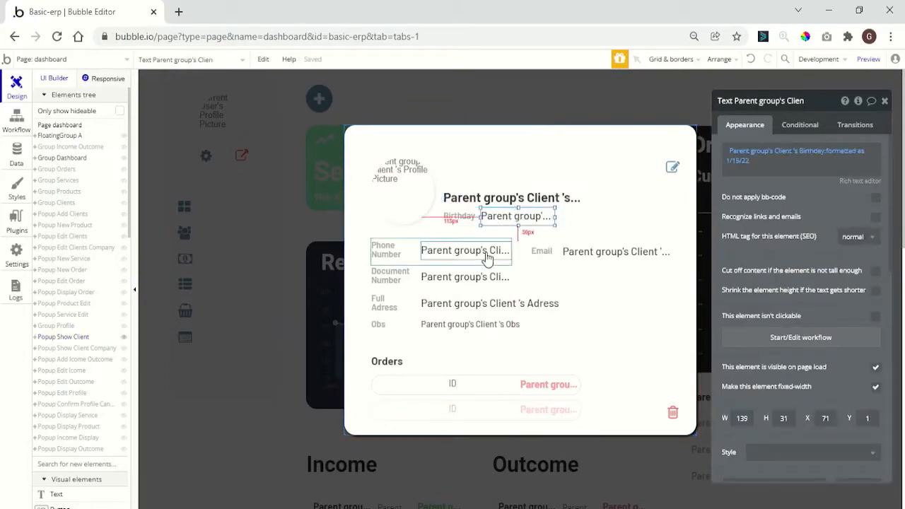
click(403, 184)
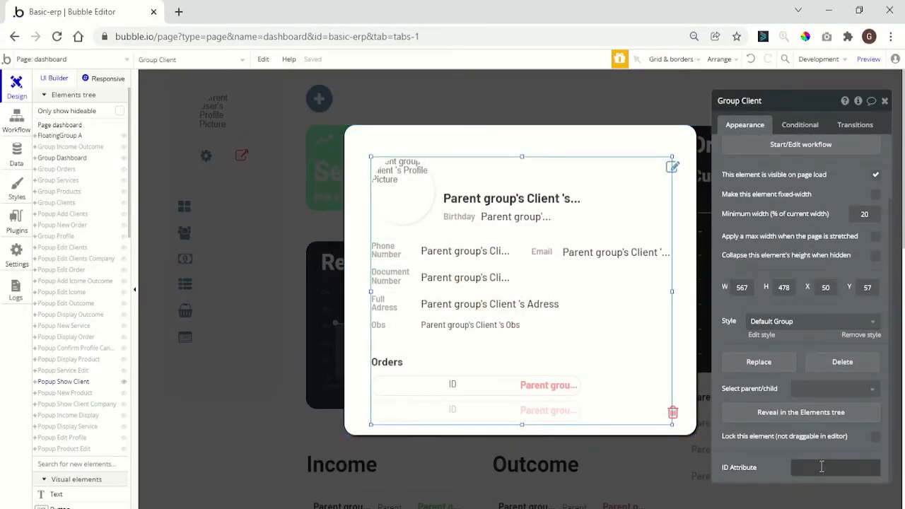
click(834, 466)
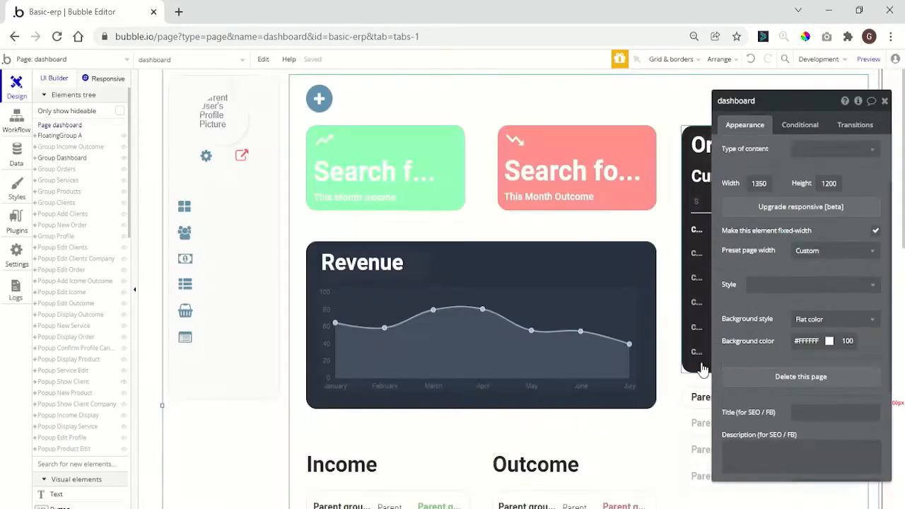
Show Group Clients and narrow the Name text in the client list row.
click(885, 100)
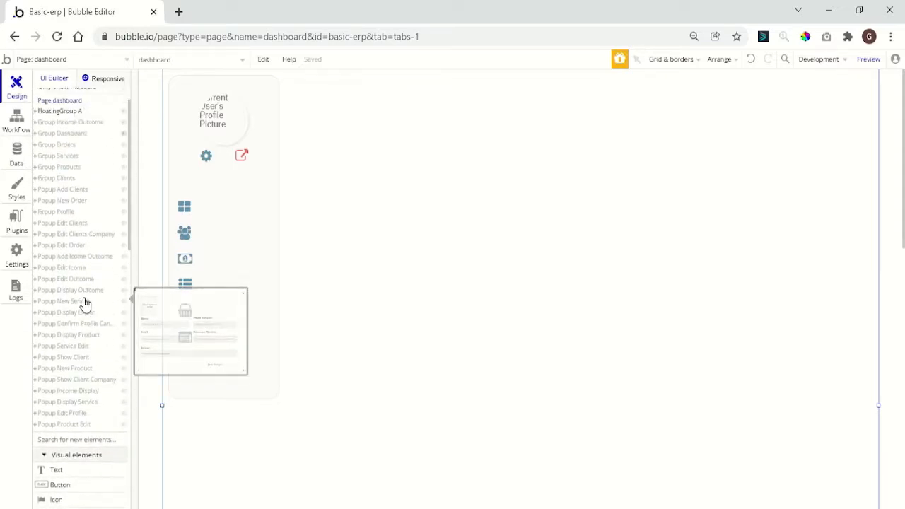
click(56, 203)
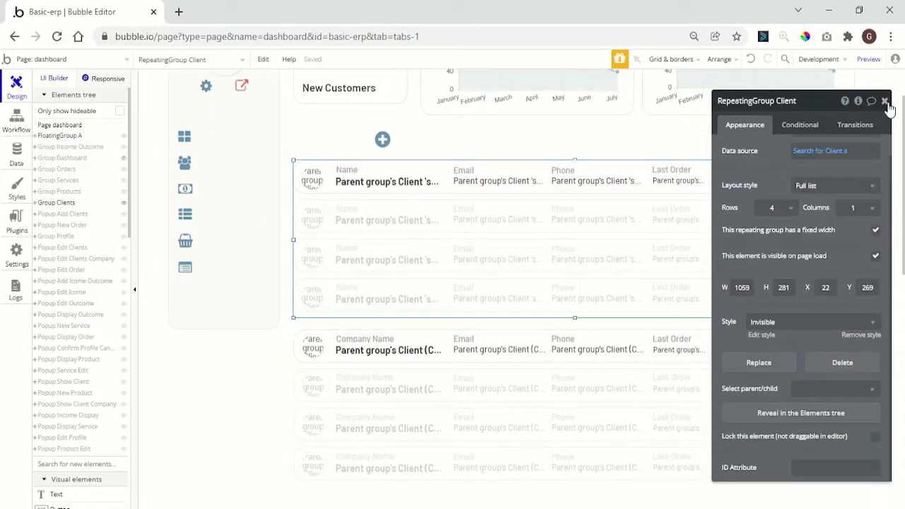
click(885, 101)
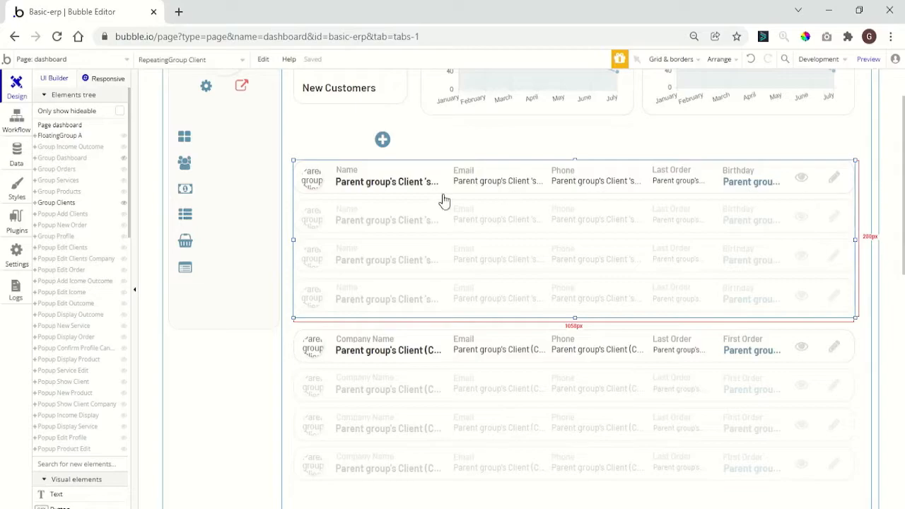
click(387, 181)
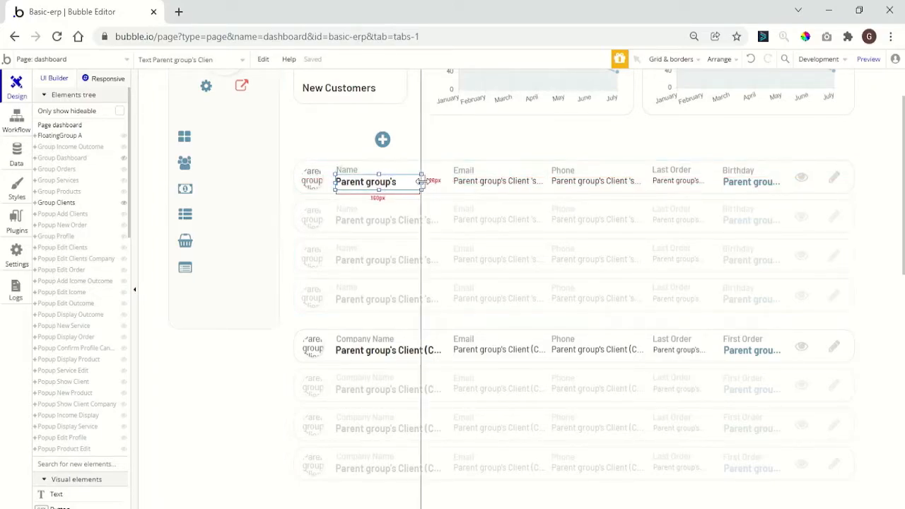
drag(422, 175, 446, 178)
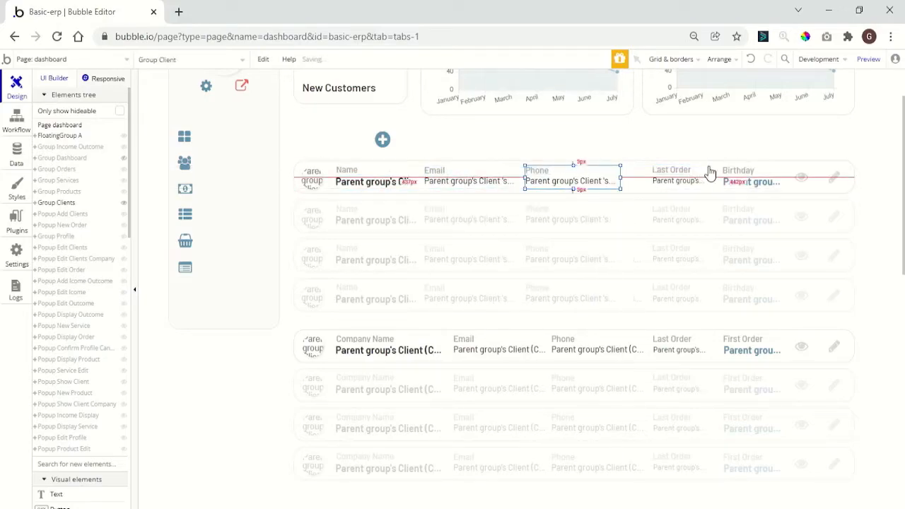
Move the Birthday text left and close the row group's properties.
click(728, 181)
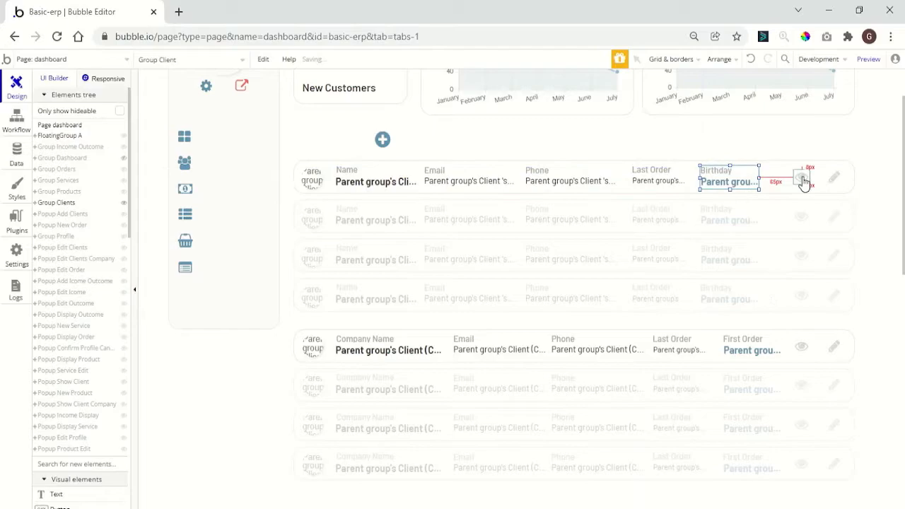
click(803, 177)
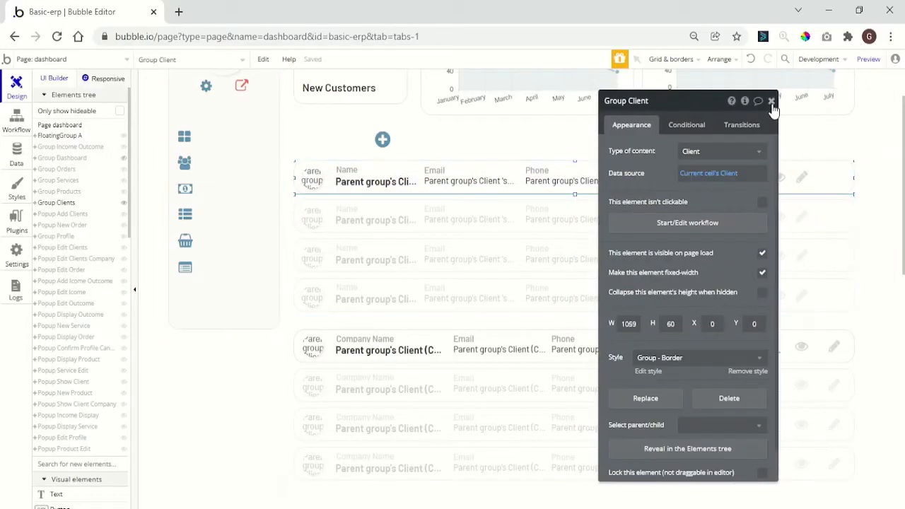
click(772, 100)
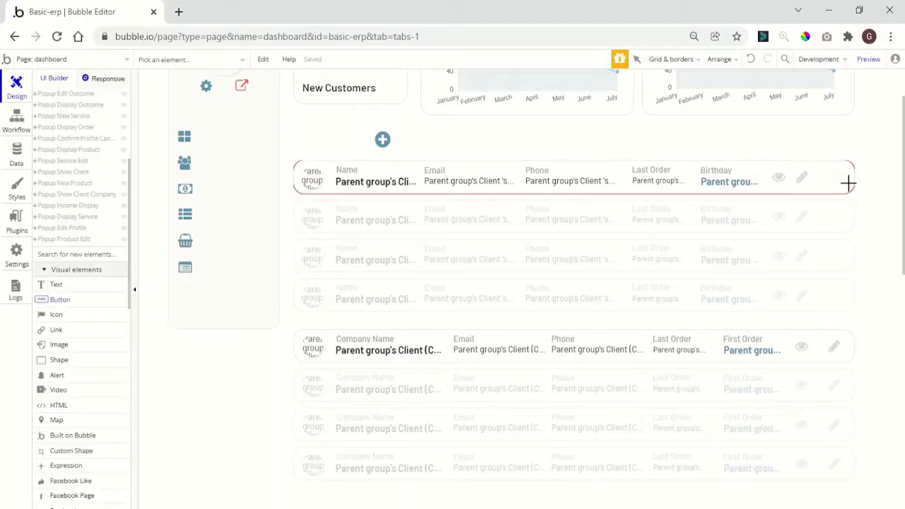
click(846, 181)
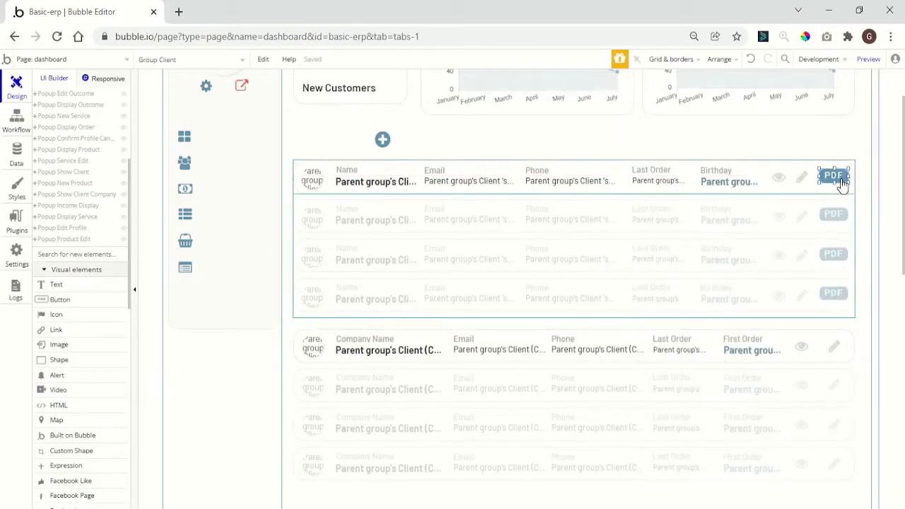
click(833, 175)
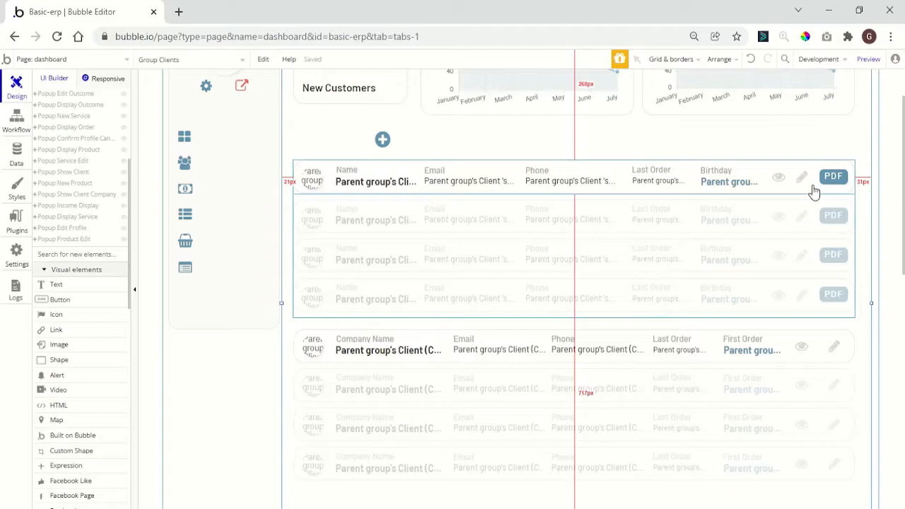
mouse_move(817, 184)
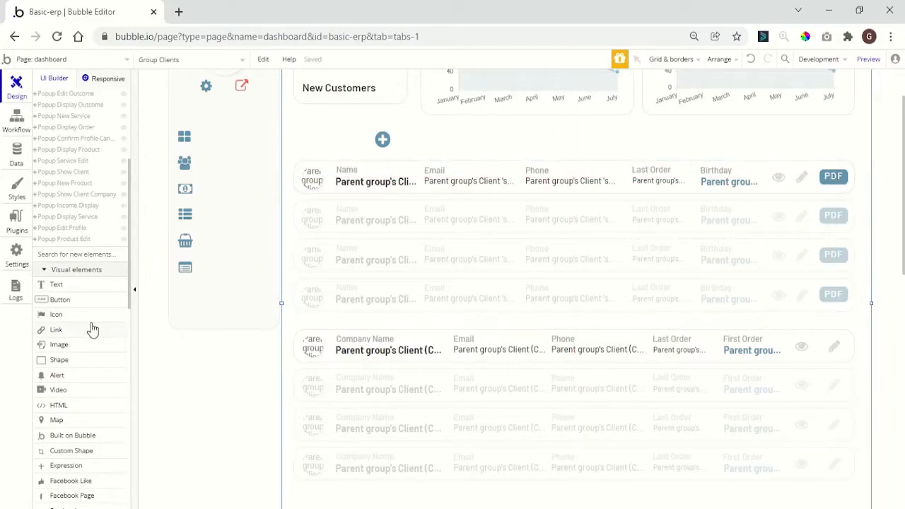
scroll(down, 3)
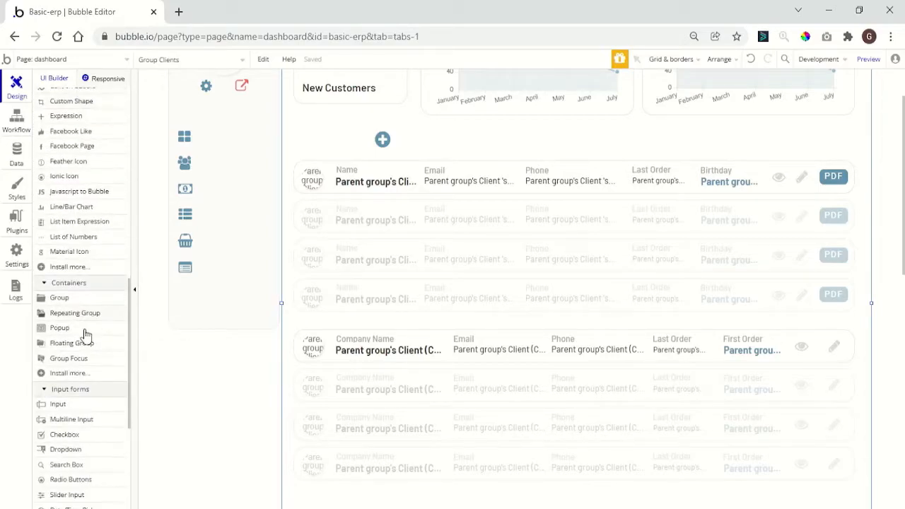
Add a popup with a 'Dowloading PDF' text styled H2 Heading - Dark.
click(59, 328)
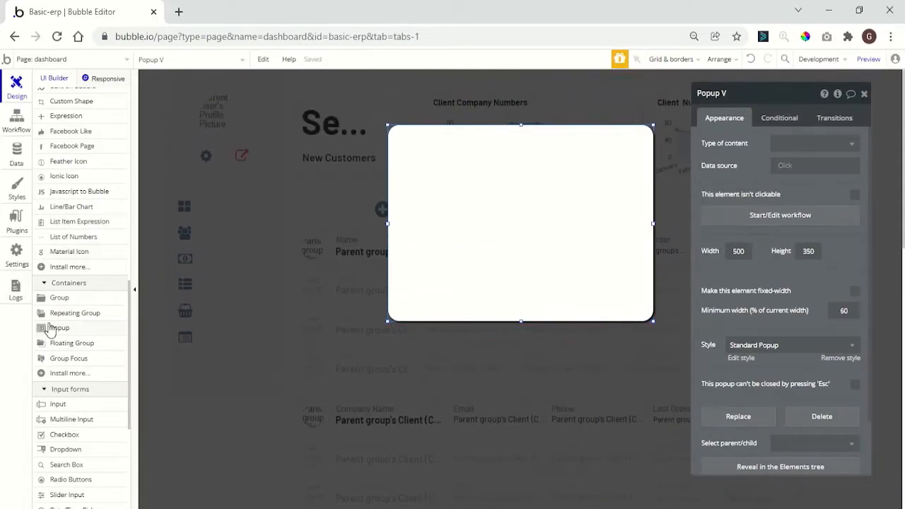
scroll(down, 3)
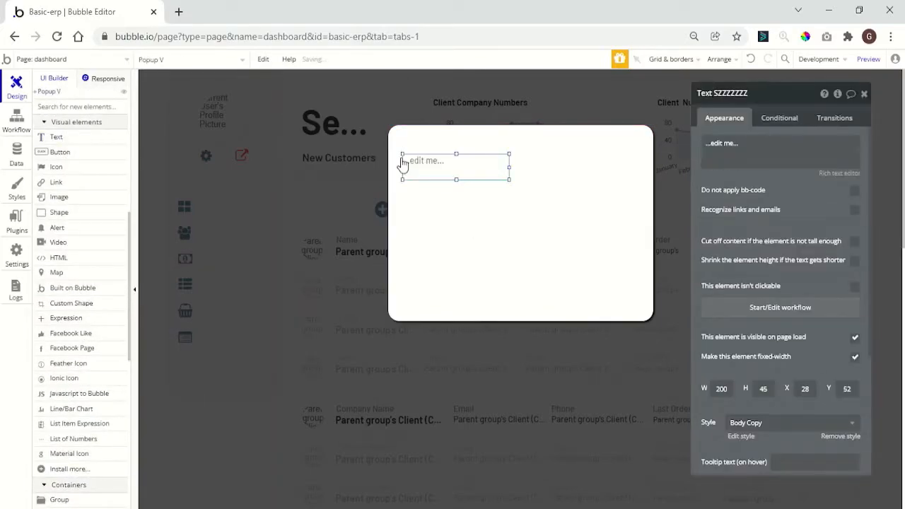
text(Dowloading)
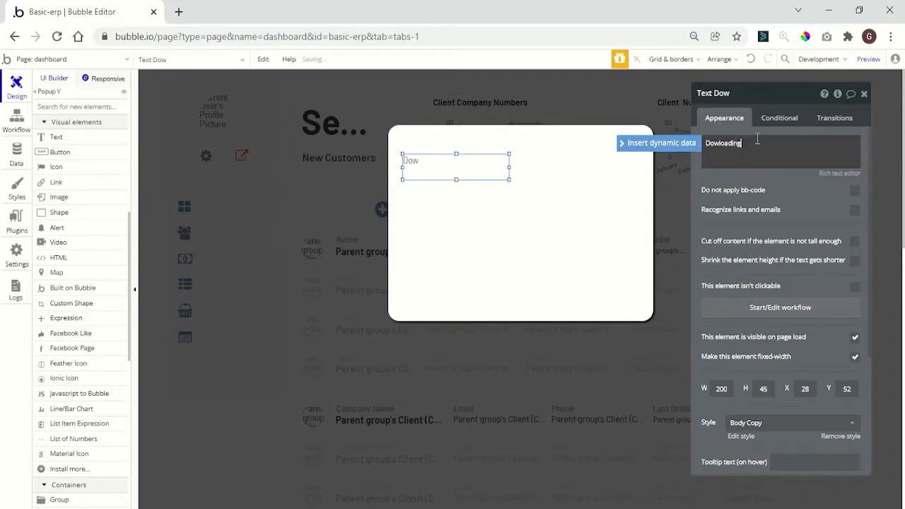
text(PDF)
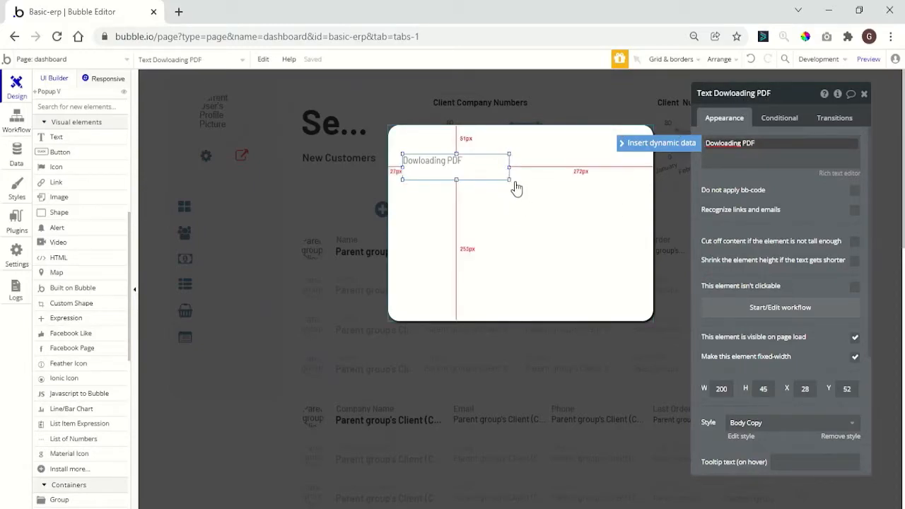
click(778, 422)
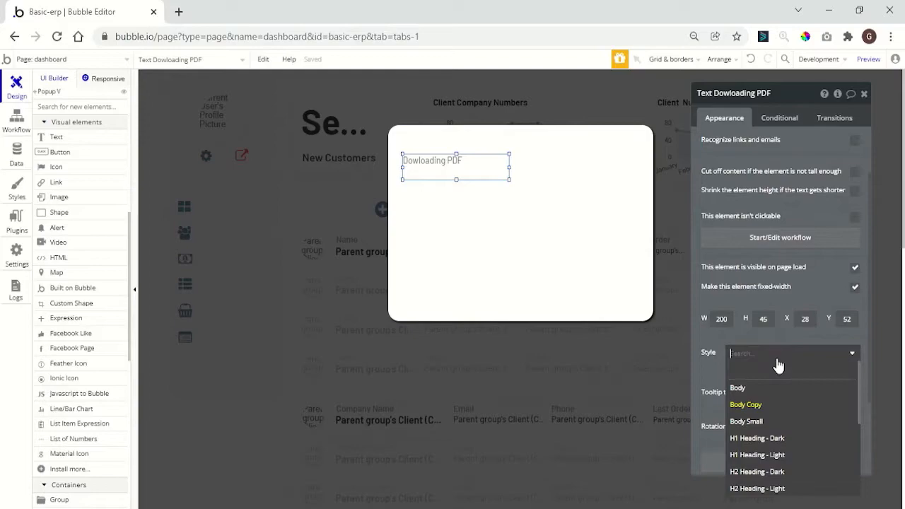
mouse_move(788, 475)
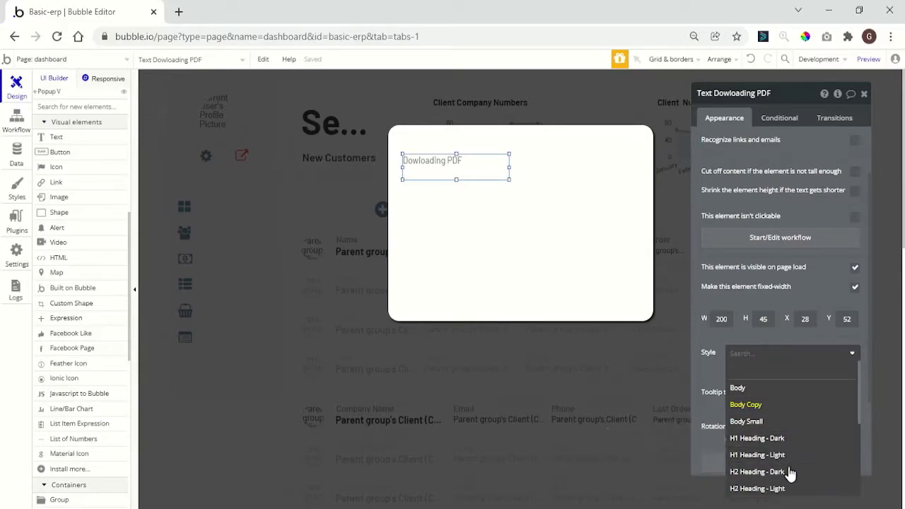
click(757, 472)
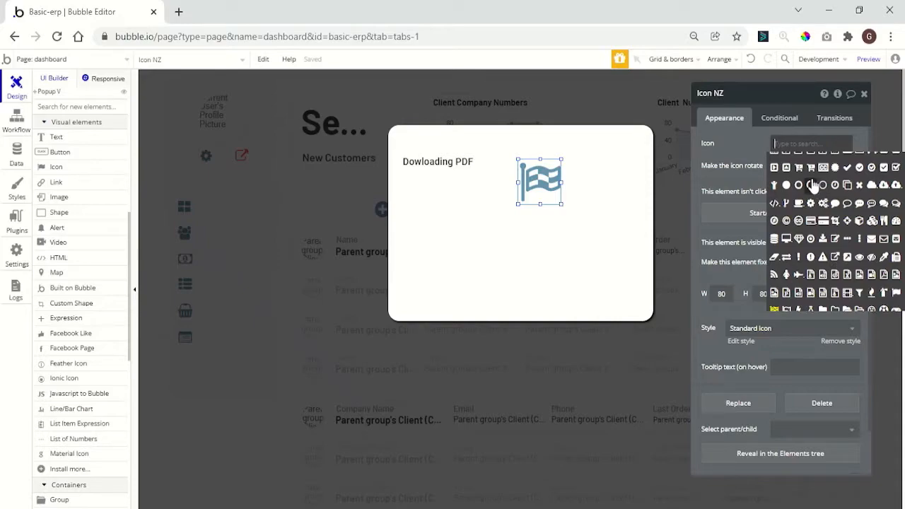
Add a fa-circle-o-notch spinner icon and shrink the popup to about 238 by 84.
click(823, 185)
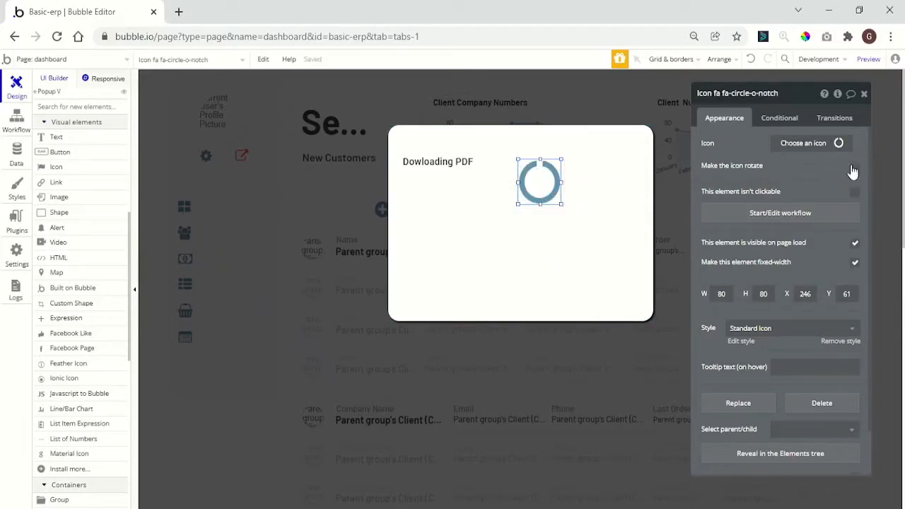
click(854, 165)
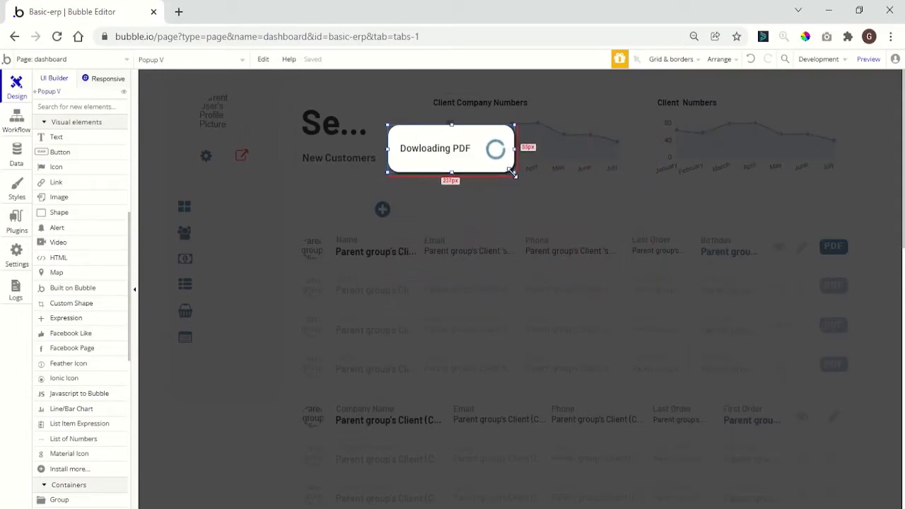
click(450, 148)
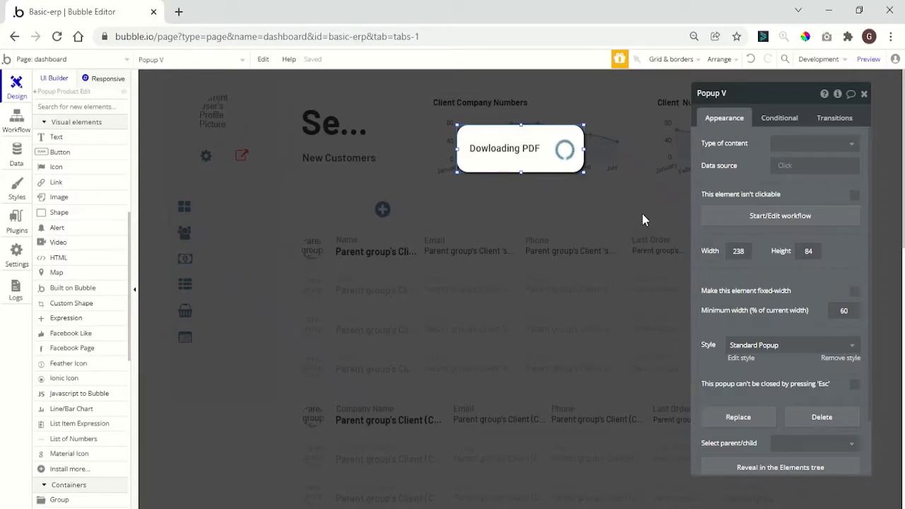
mouse_move(865, 98)
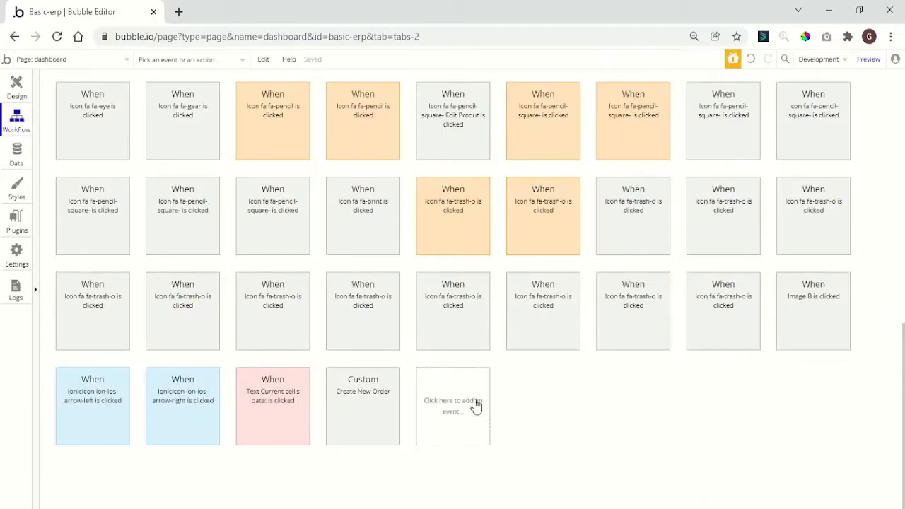
mouse_move(441, 408)
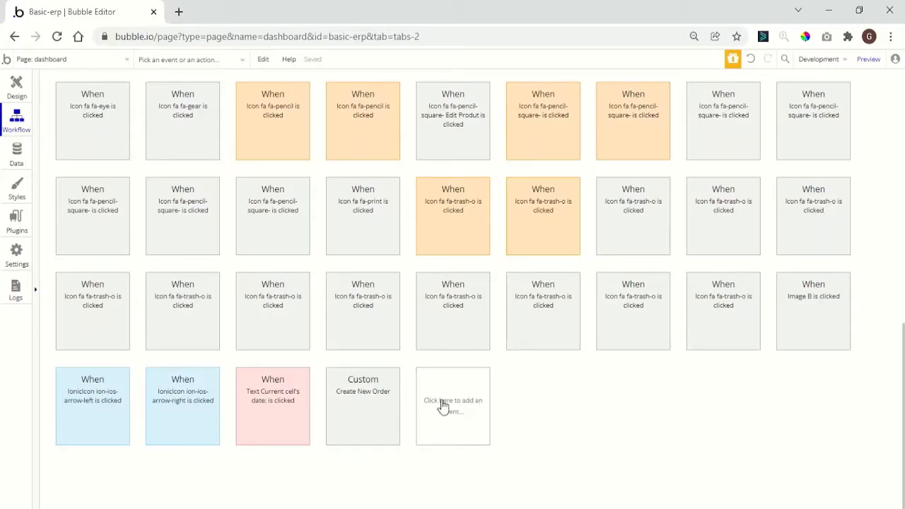
Create a custom event named 'Create PDF' with Type of thing Client.
click(452, 405)
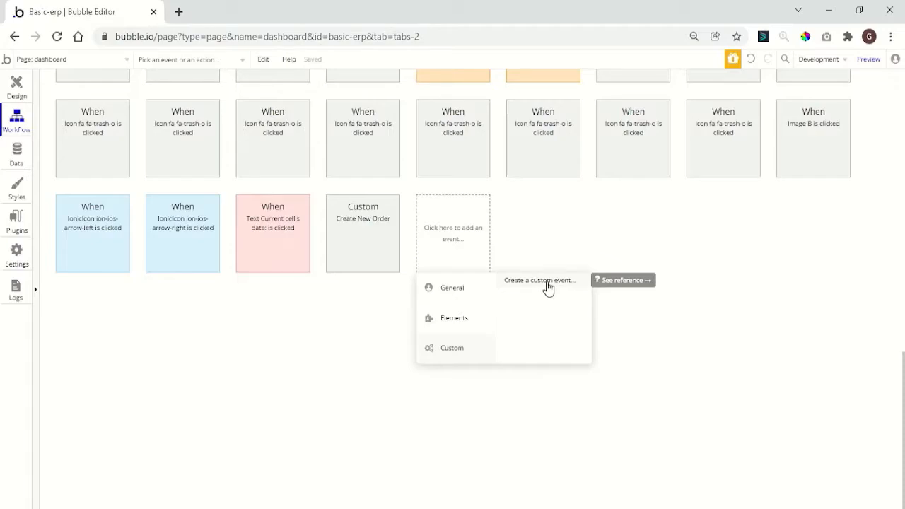
click(540, 280)
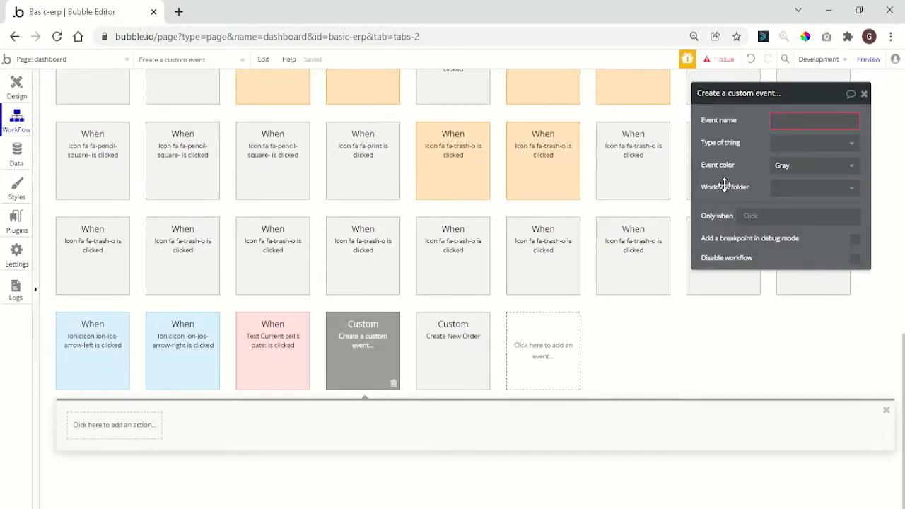
text(c)
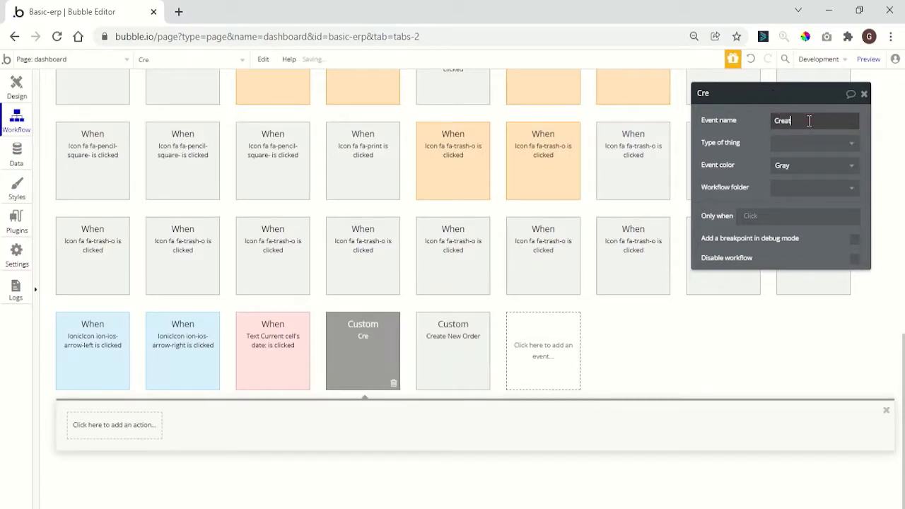
text(Create PDF)
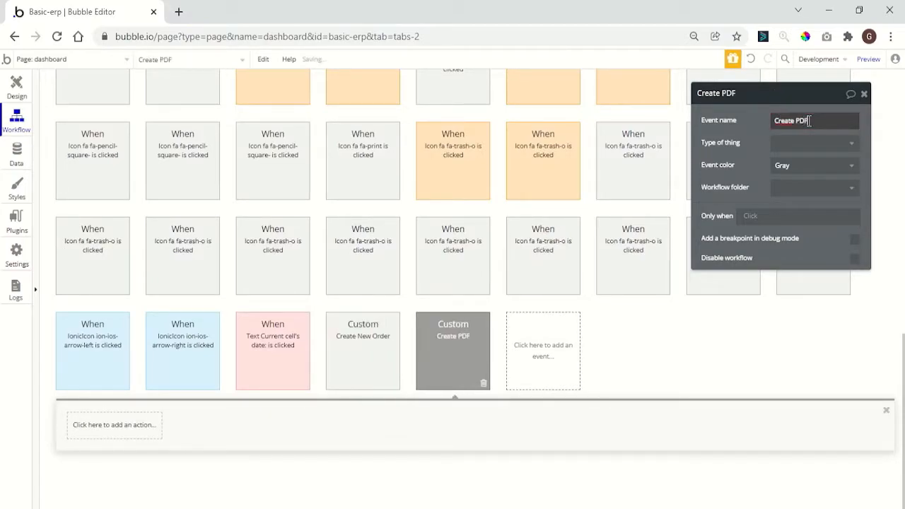
click(813, 142)
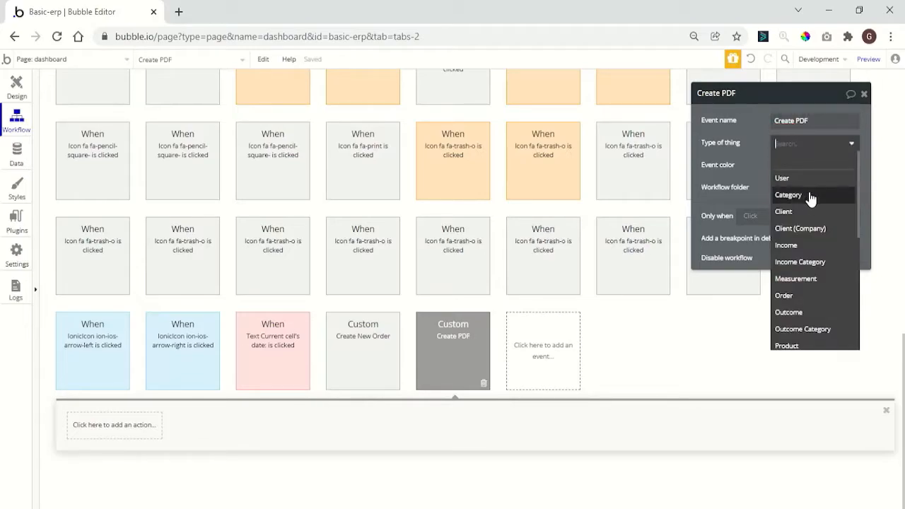
click(783, 212)
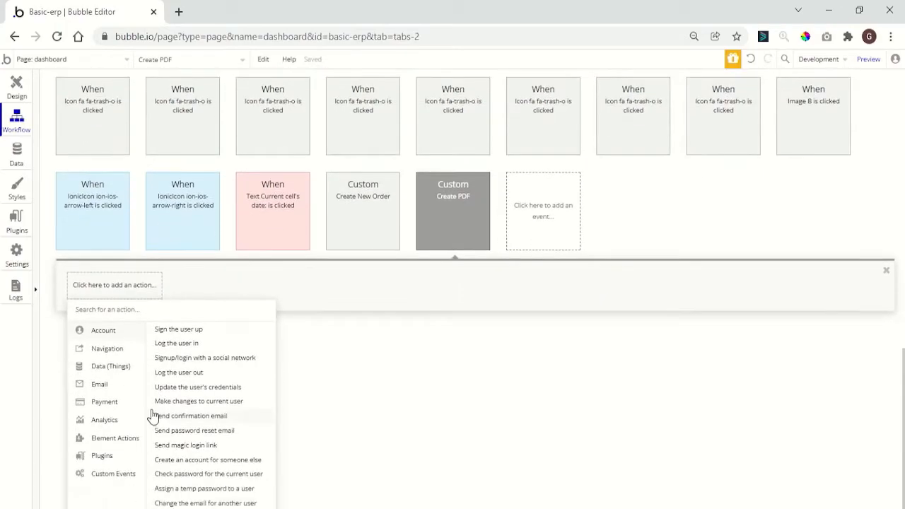
Add a PDF Element action with File Name set to Current Workflow Client's Name.
click(102, 455)
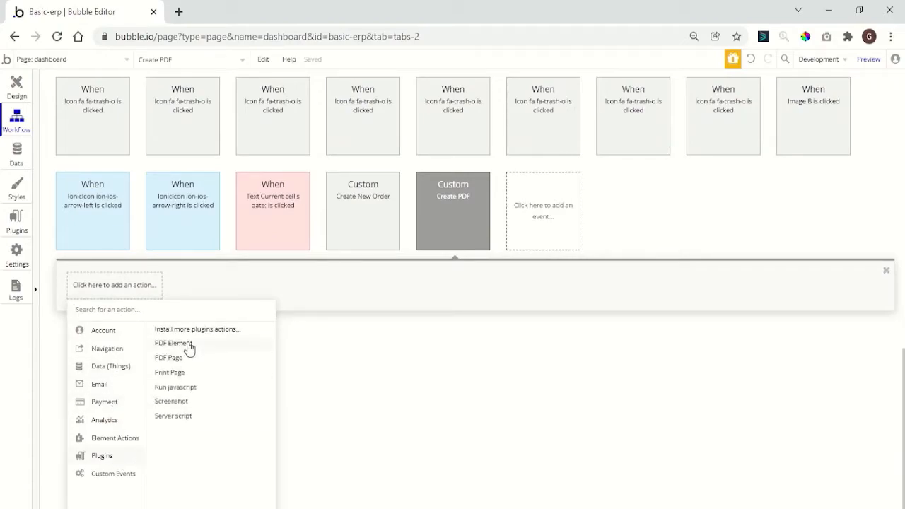
click(172, 344)
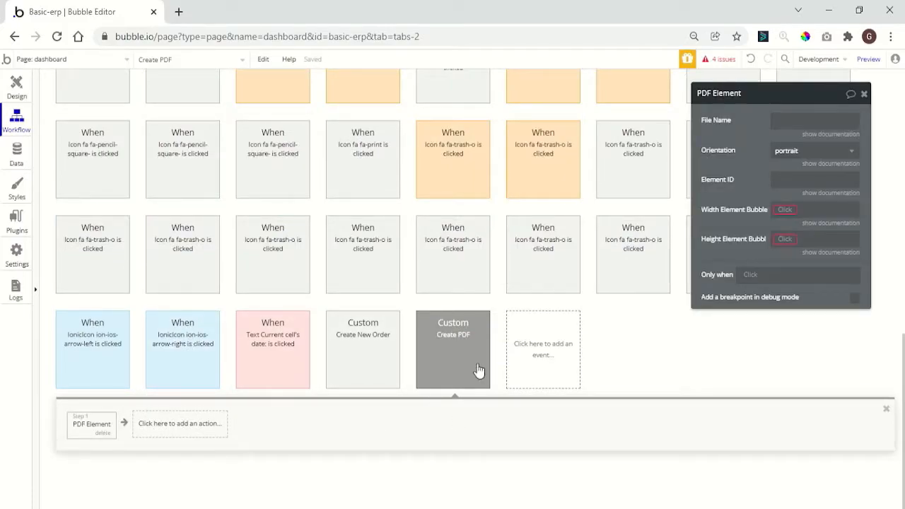
click(813, 120)
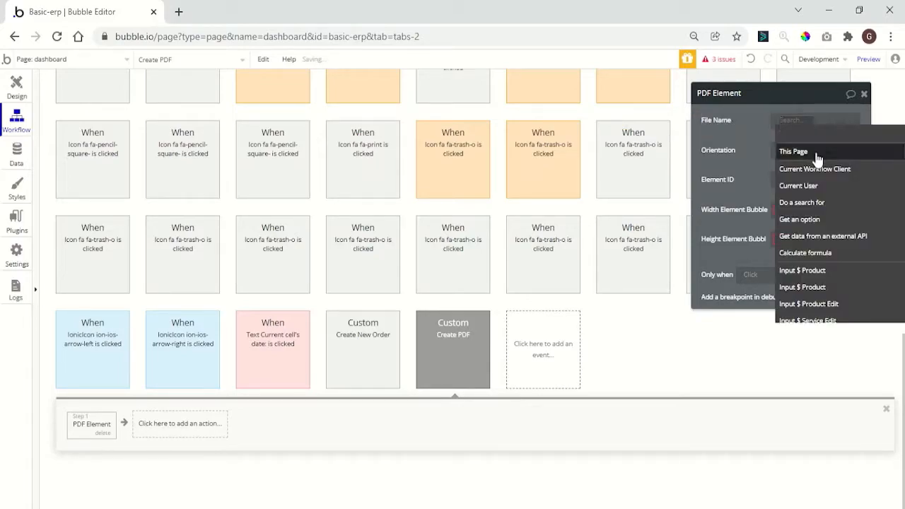
click(814, 169)
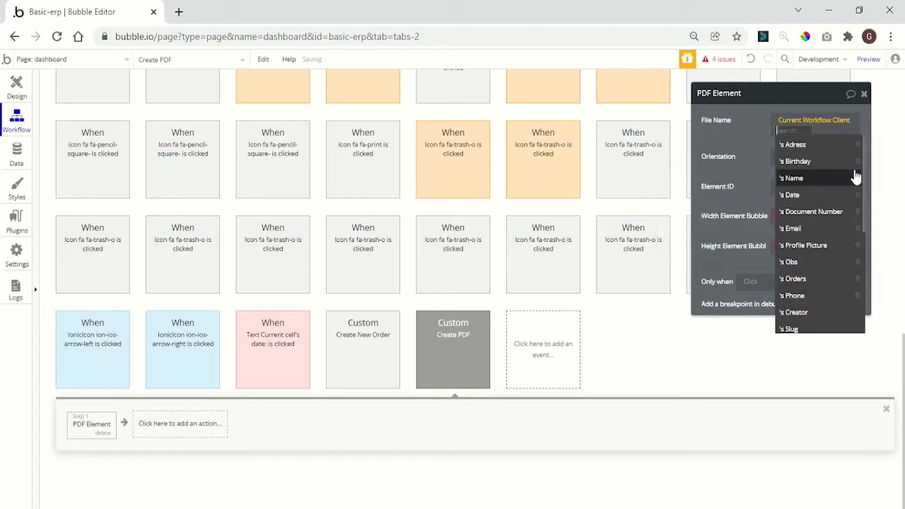
mouse_move(803, 245)
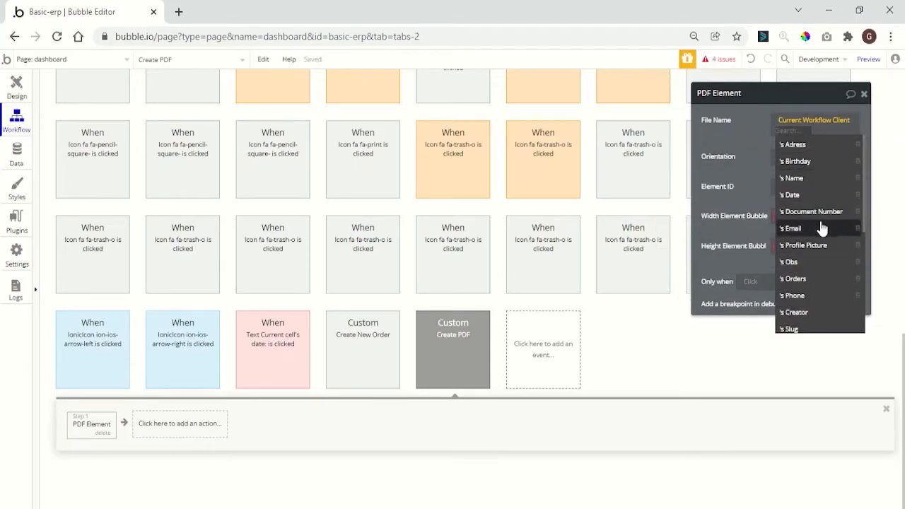
click(792, 178)
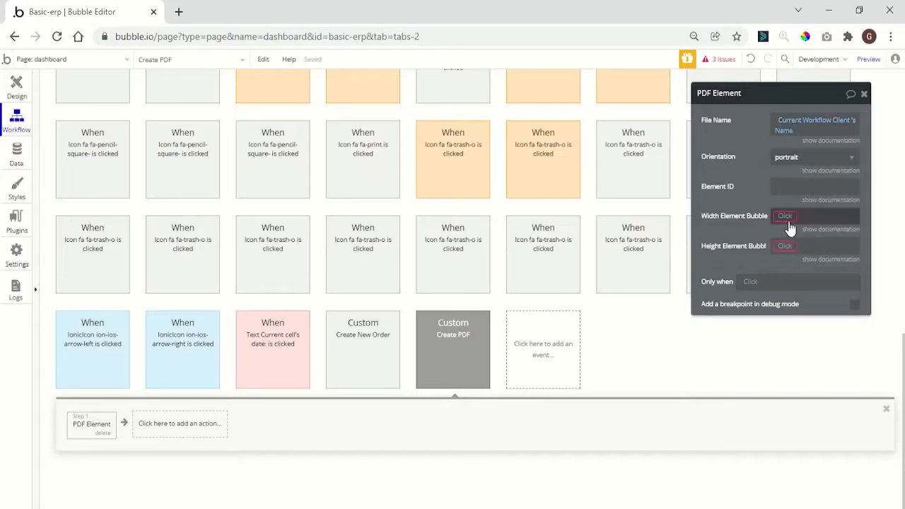
Set the PDF to portrait, width 800, height 1100, with Element ID 'client'.
click(785, 215)
text(8)
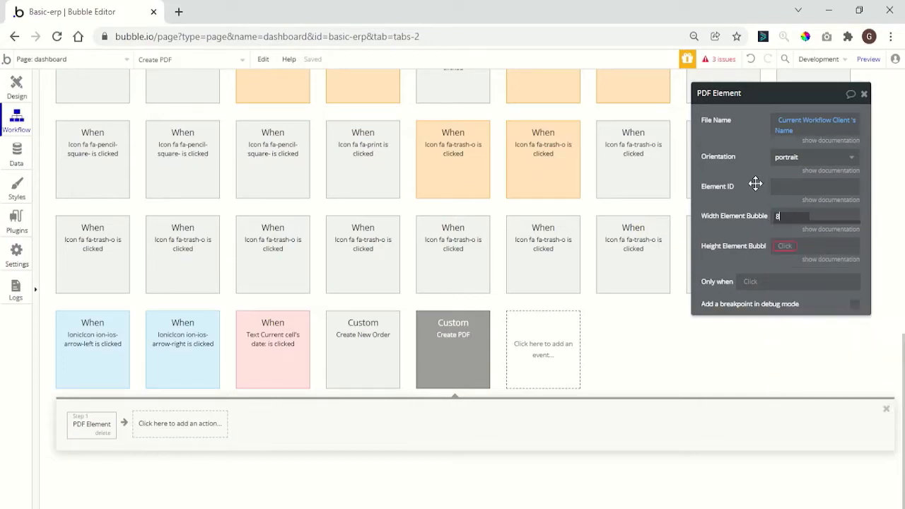
text(00)
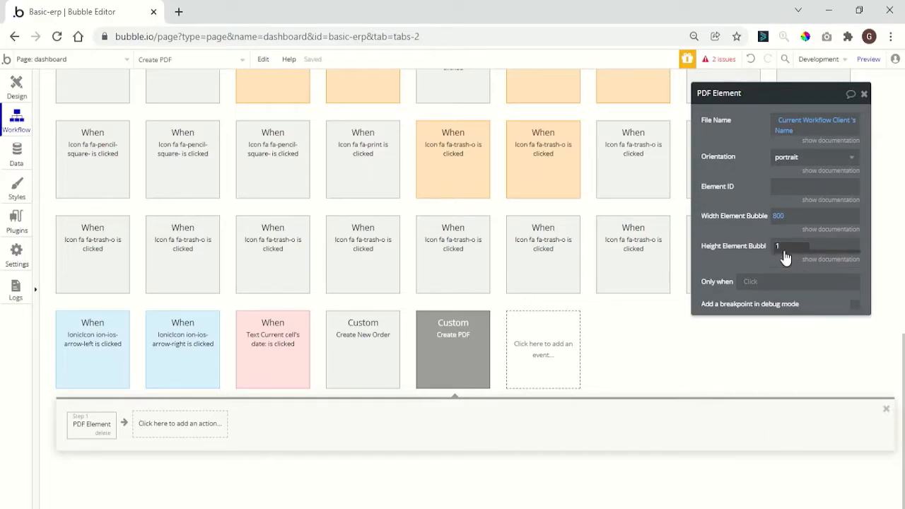
text(100)
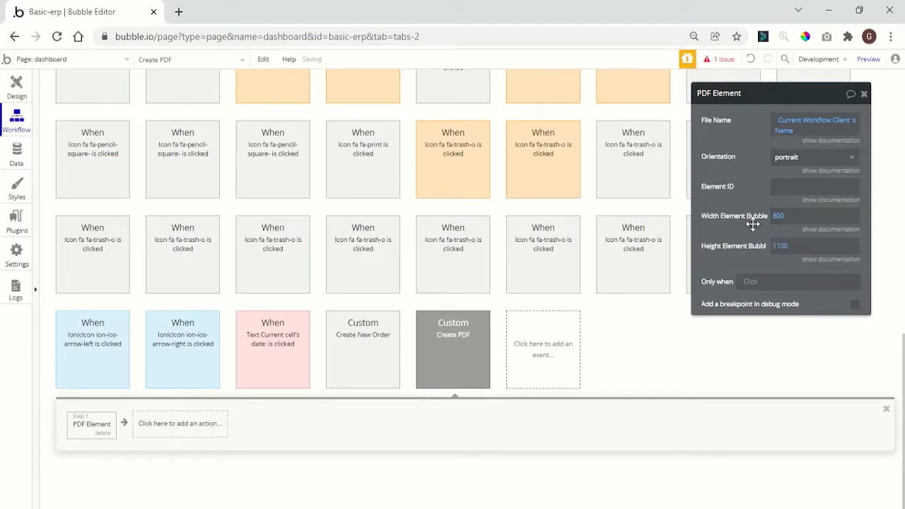
click(813, 187)
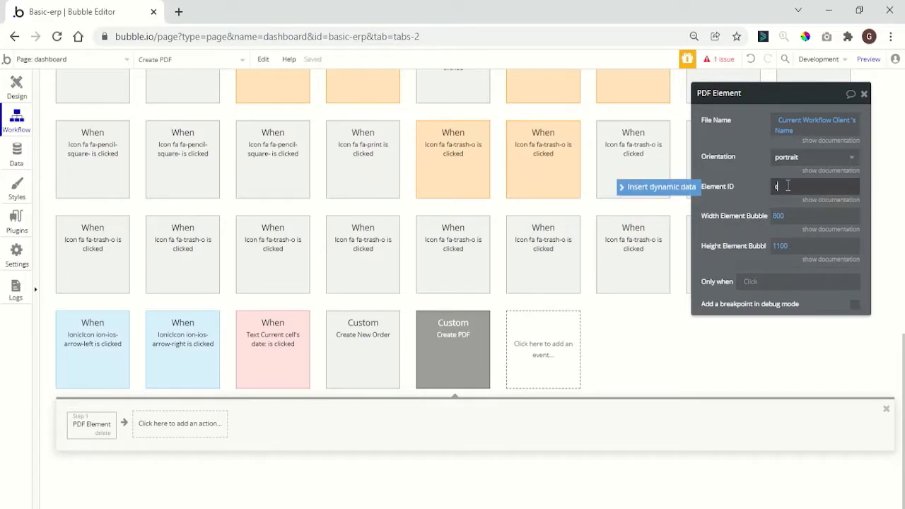
text(client)
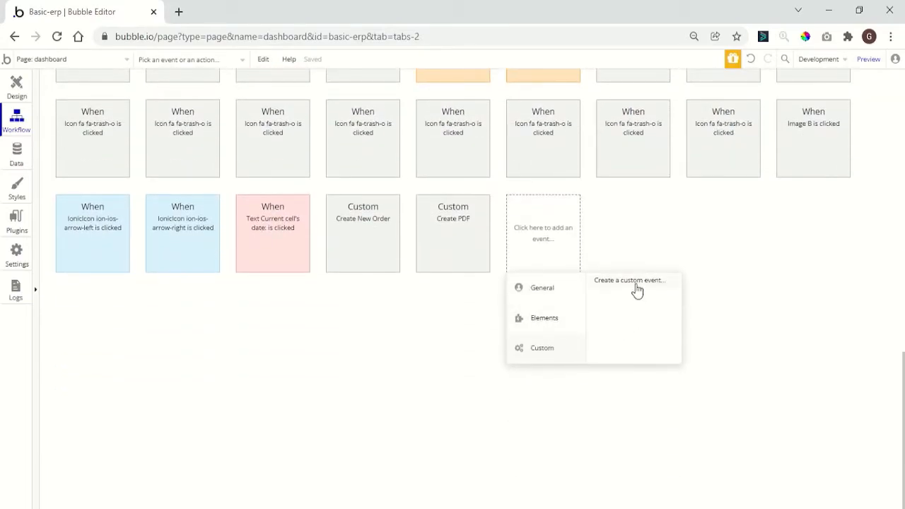
Create a custom event that hides Popup Show Client.
click(627, 280)
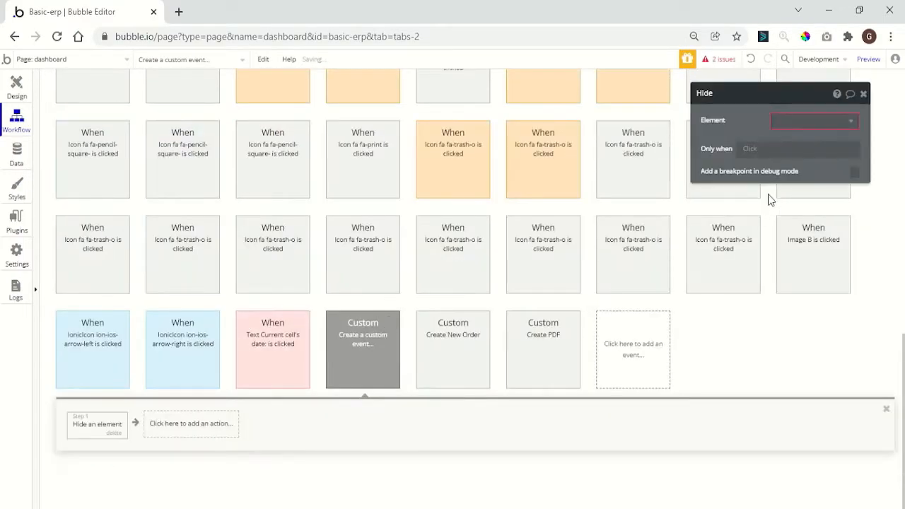
click(808, 120)
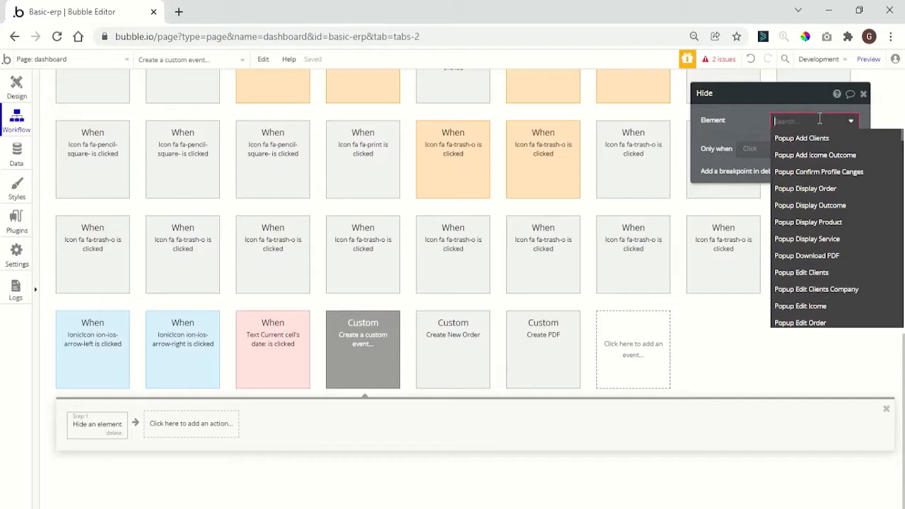
text(client)
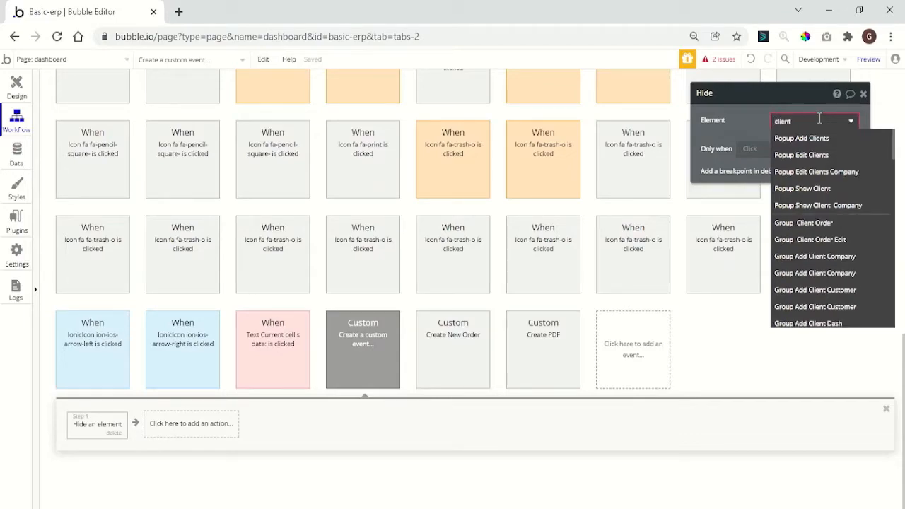
click(803, 188)
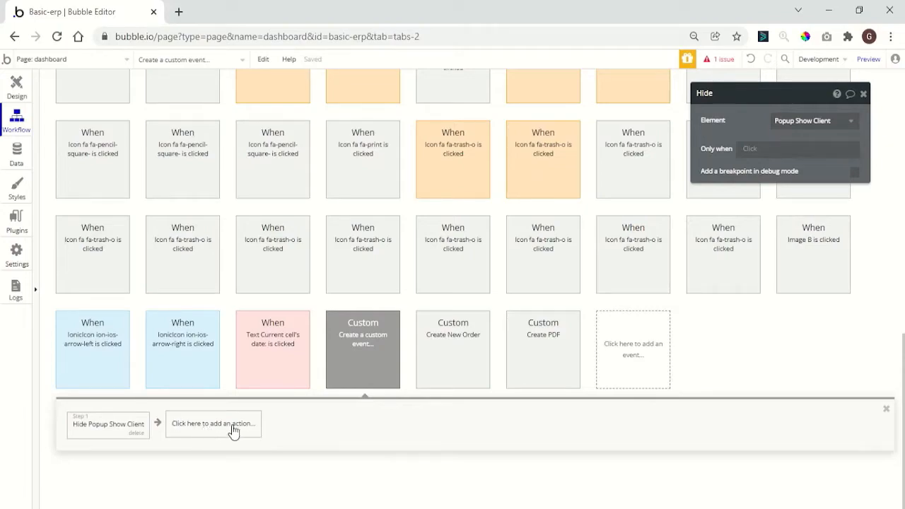
Rename the new custom event to 'Hide client Popup'.
click(362, 347)
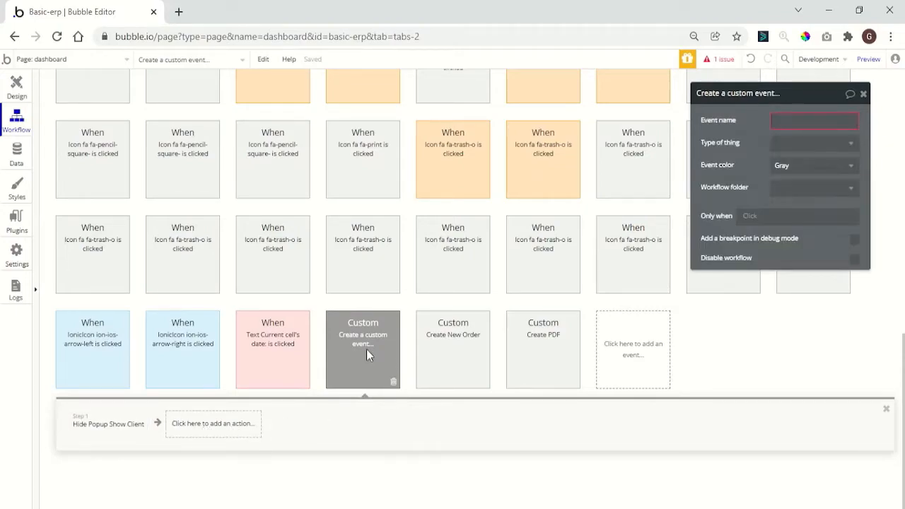
click(814, 120)
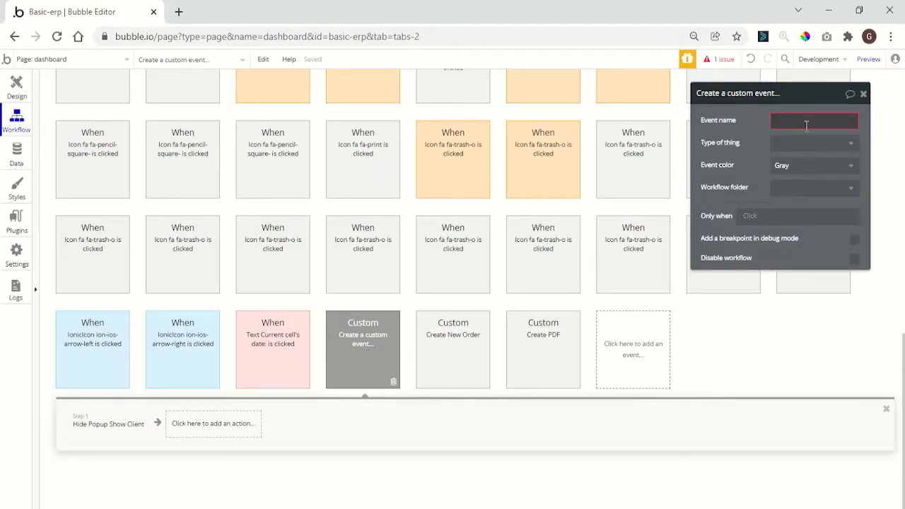
text(H)
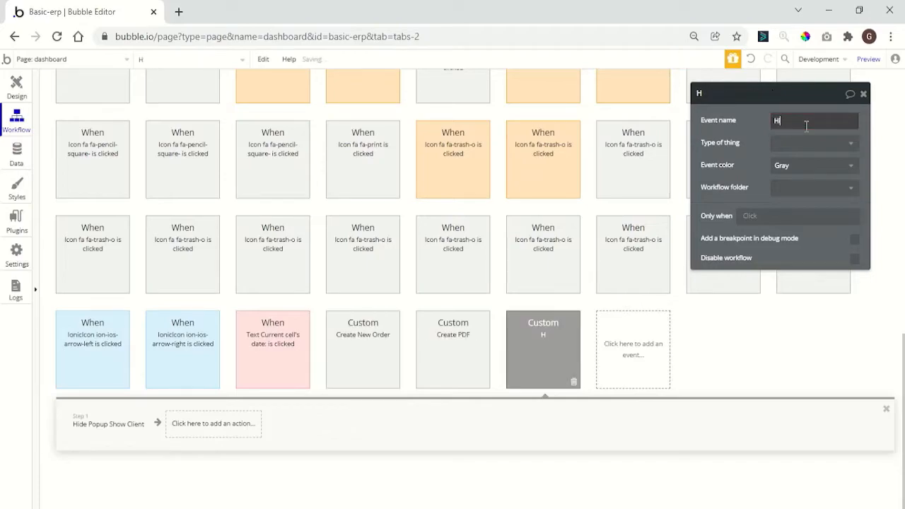
text(ide clien)
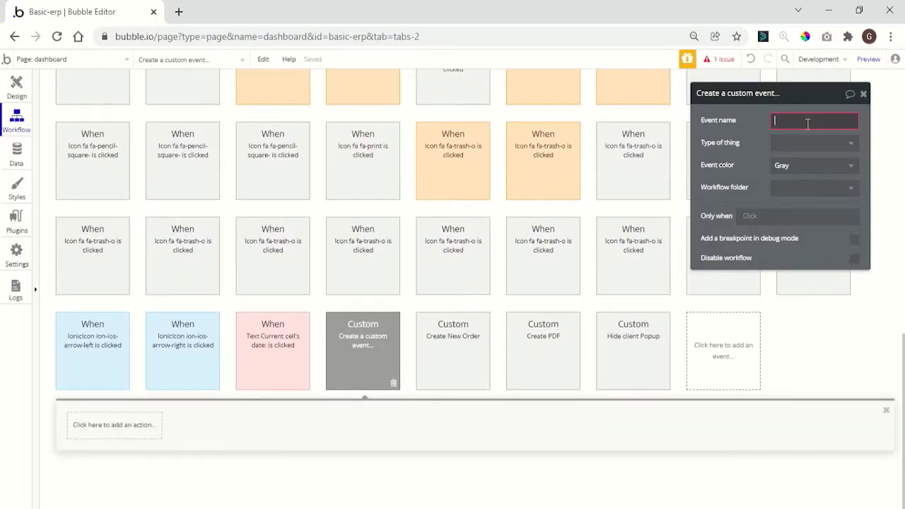
Name the event 'Hide Download POpup' and add a Hide step targeting Popup Download PDF.
text(Hide)
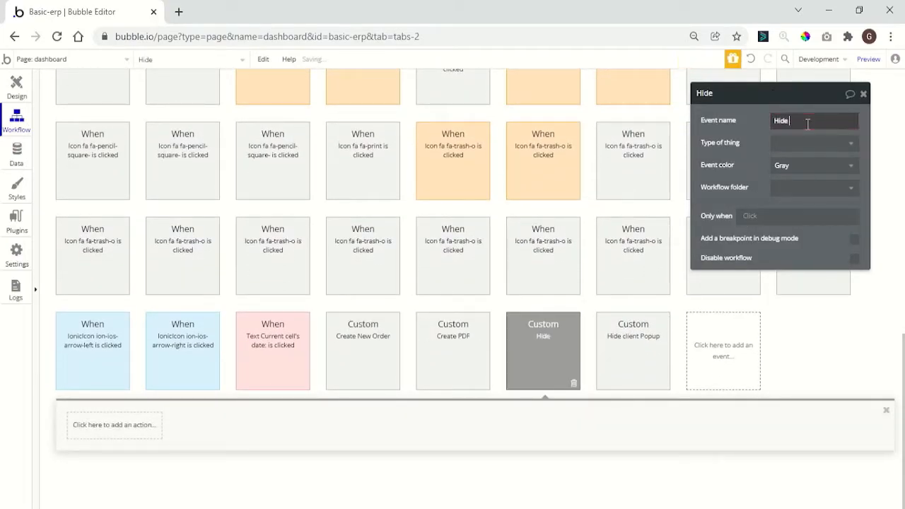
text(Download)
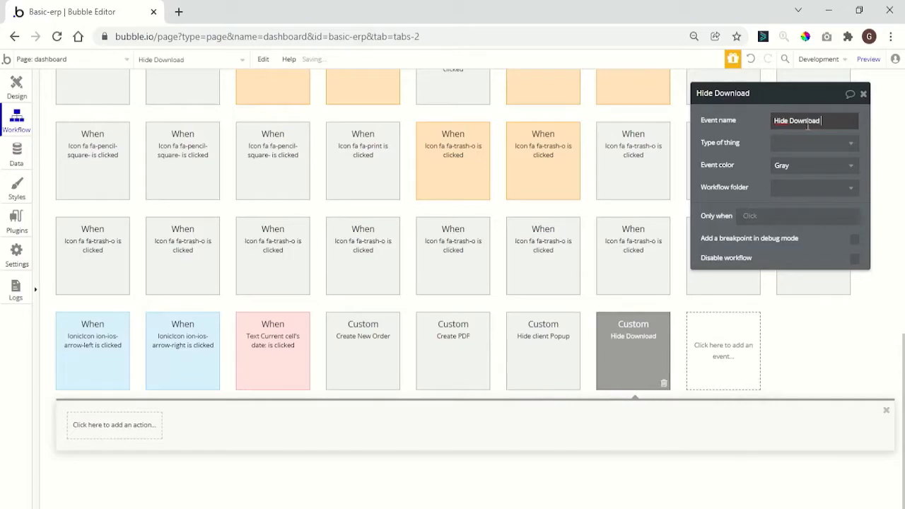
text(POpup)
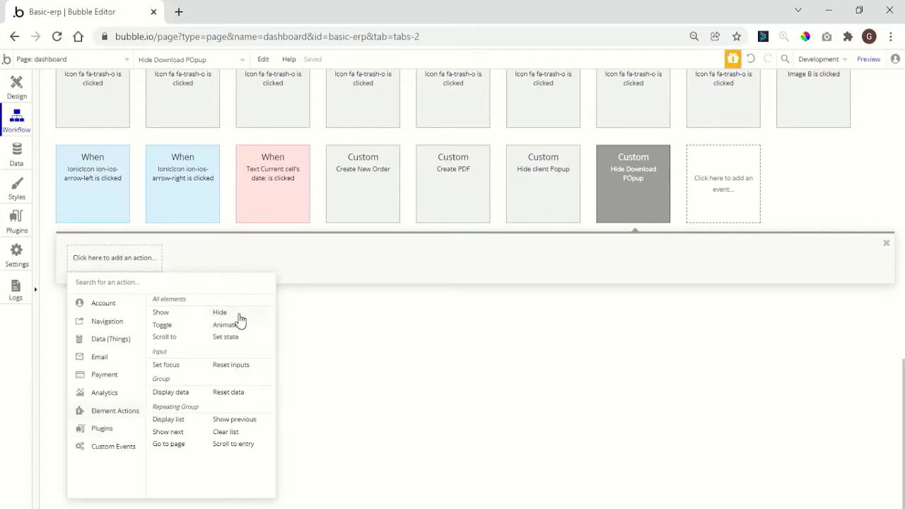
click(219, 312)
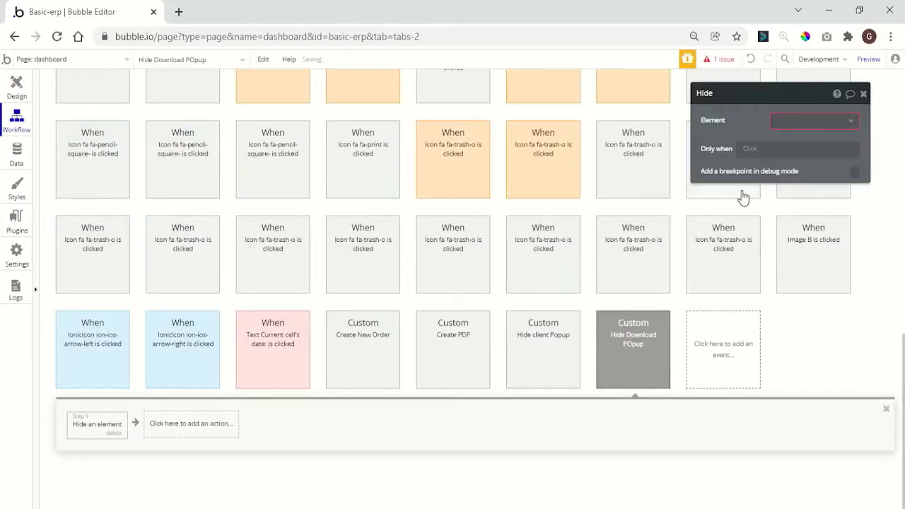
click(813, 120)
text(down)
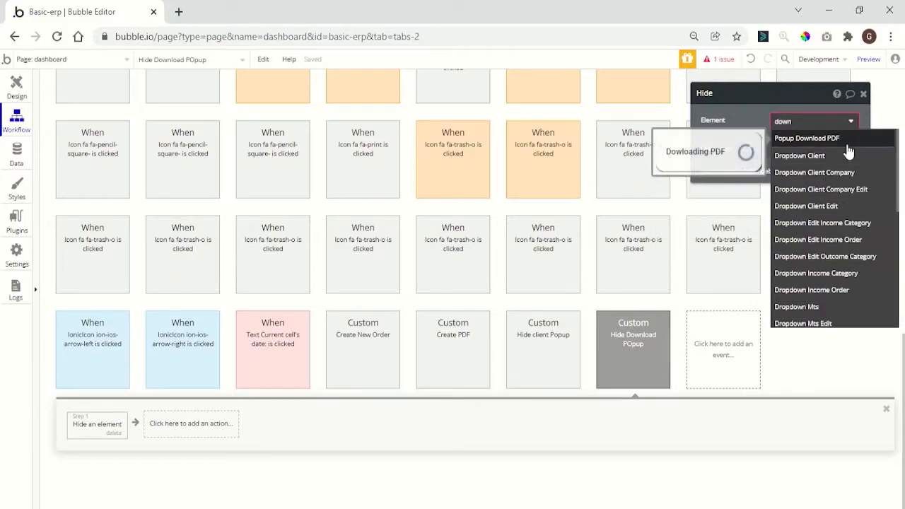
click(805, 139)
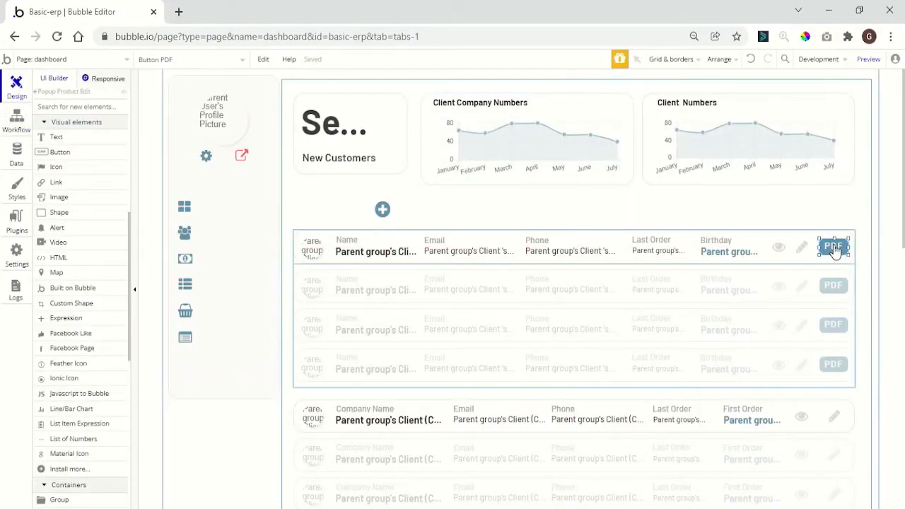
Start the PDF button's click workflow with a step showing Popup Download PDF.
click(834, 246)
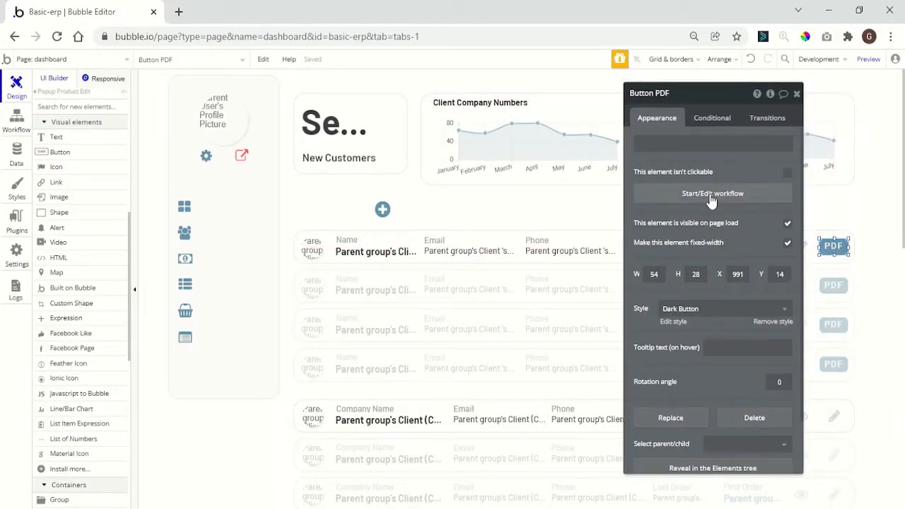
click(713, 192)
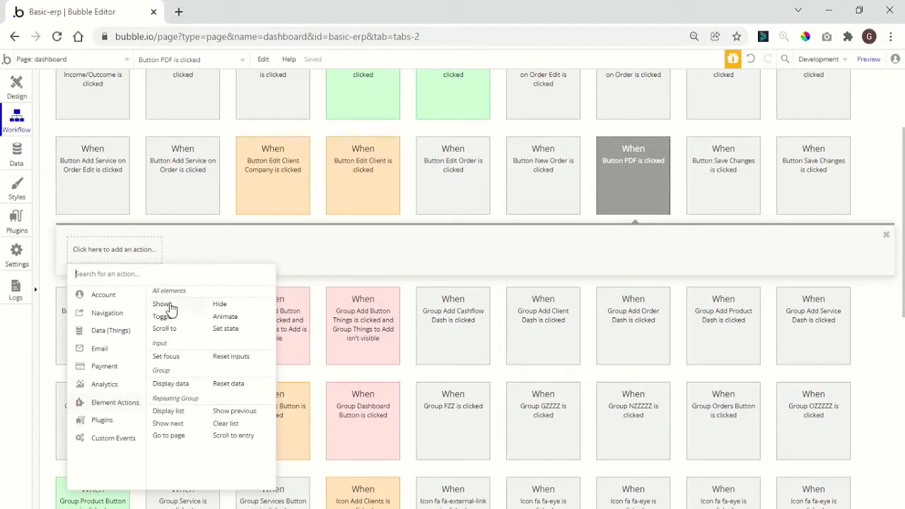
click(162, 304)
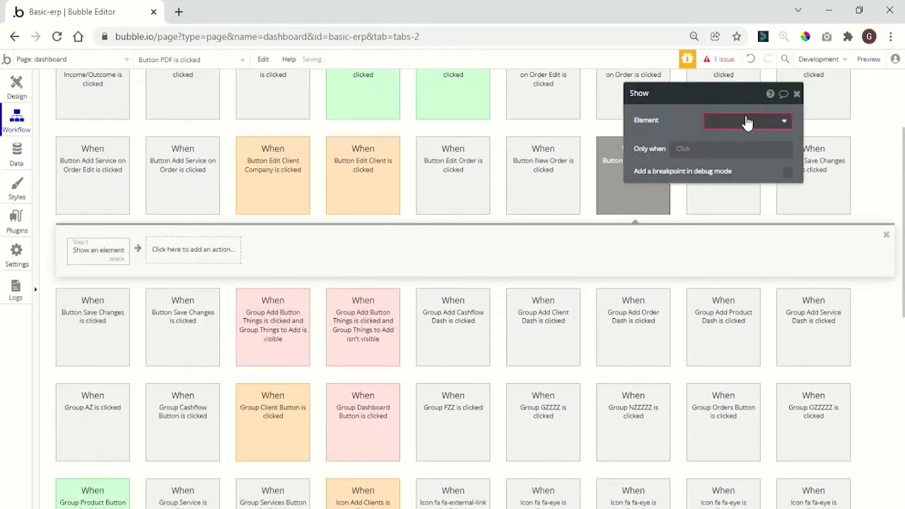
click(746, 120)
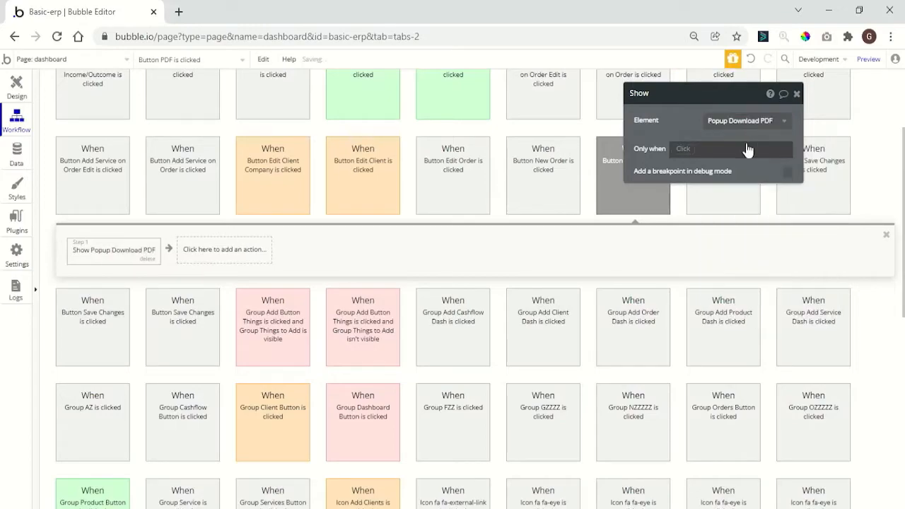
Add a second step showing Popup Show Client and begin a third step.
click(223, 248)
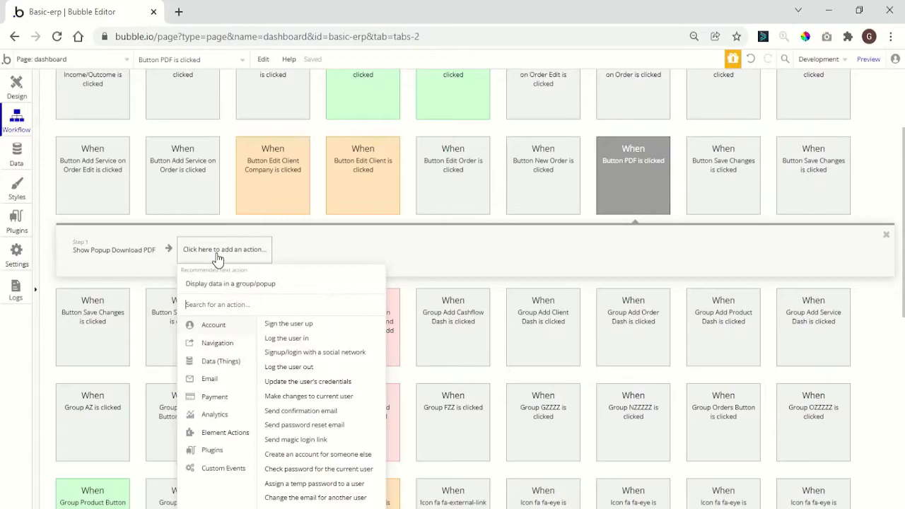
mouse_move(237, 295)
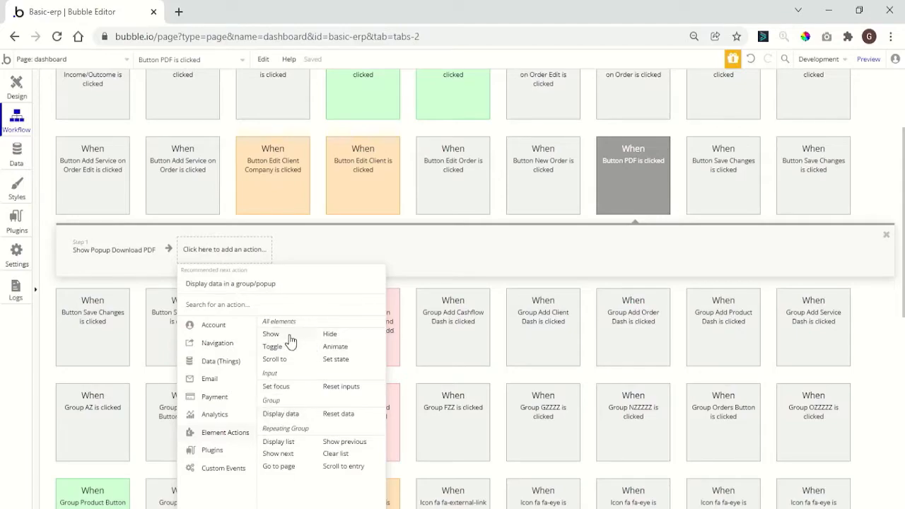
click(271, 333)
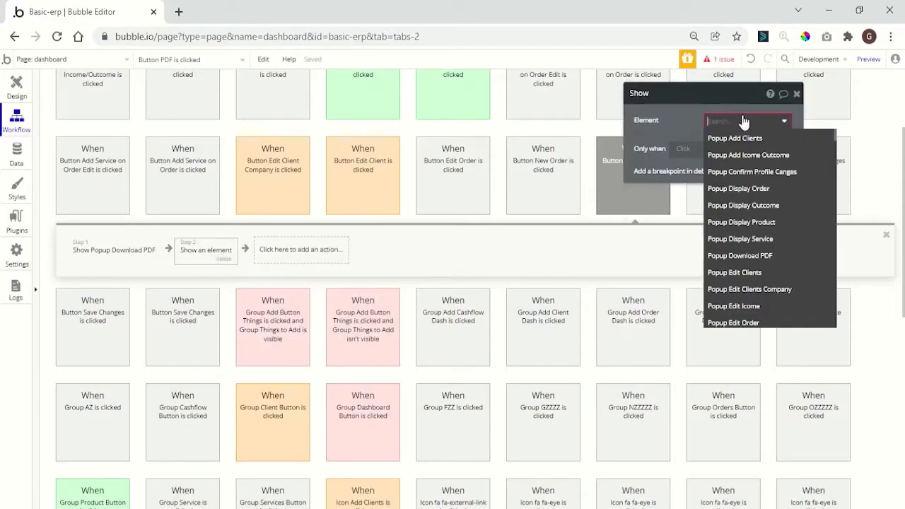
text(show)
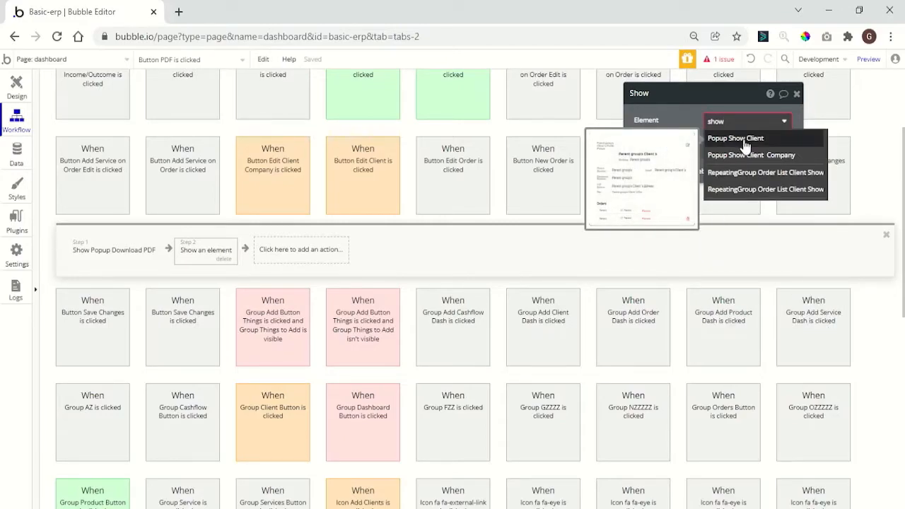
click(735, 139)
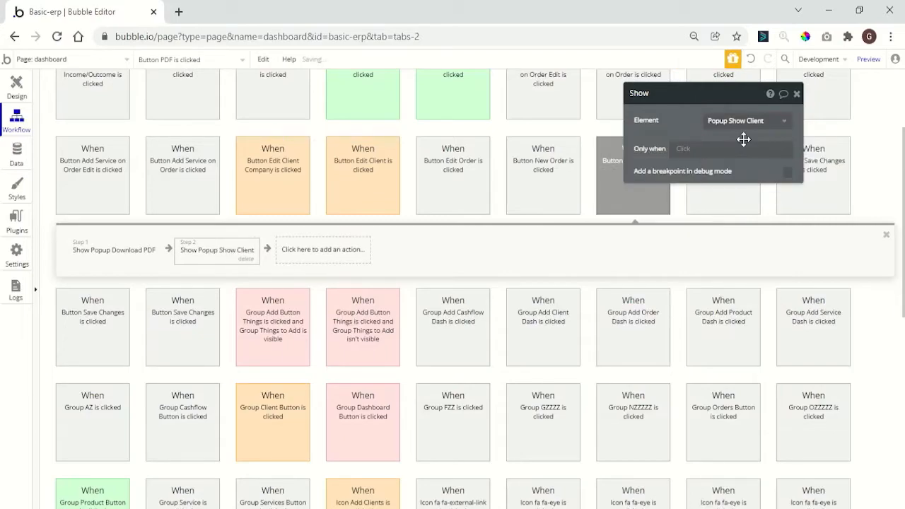
click(322, 248)
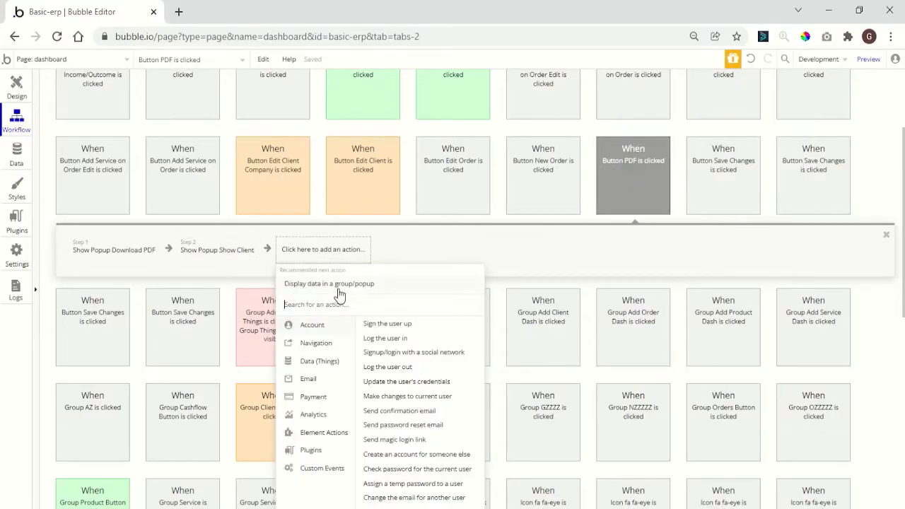
Display Parent group's Client in the Show Client popup, then begin a fourth action.
click(328, 283)
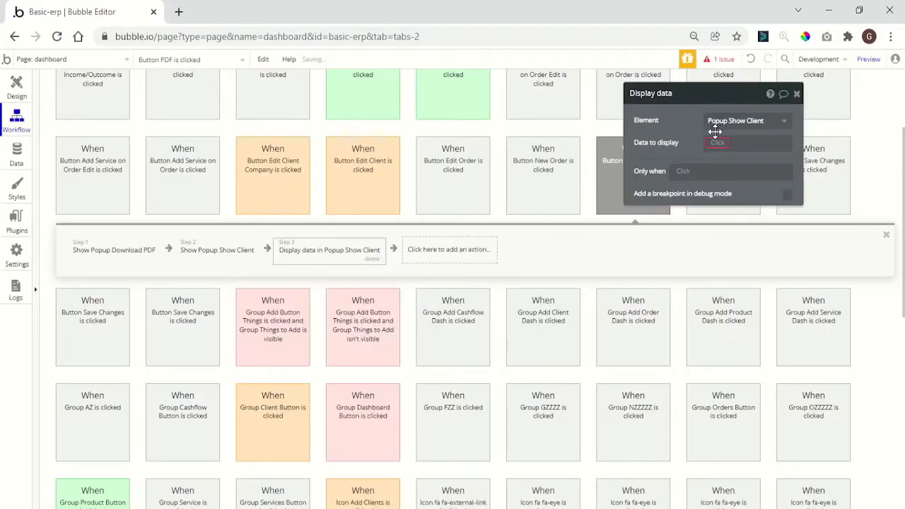
click(732, 142)
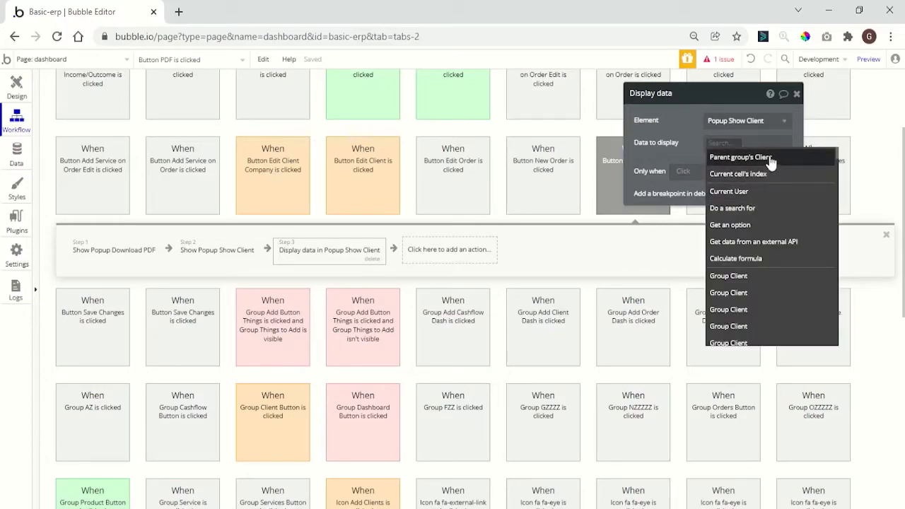
mouse_move(741, 157)
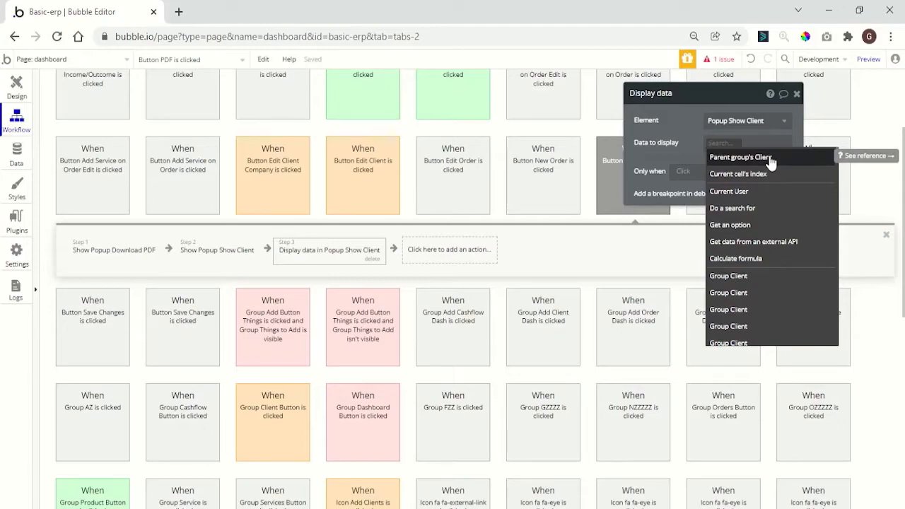
click(741, 155)
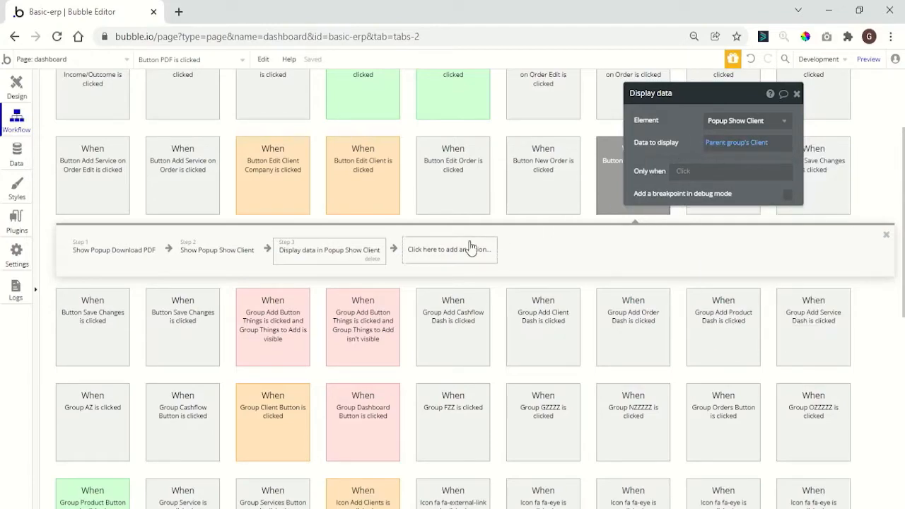
mouse_move(526, 253)
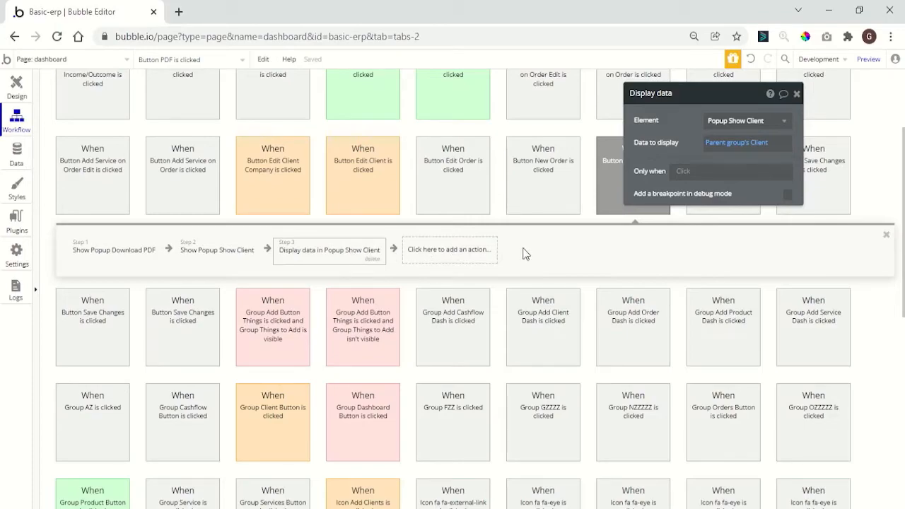
click(449, 248)
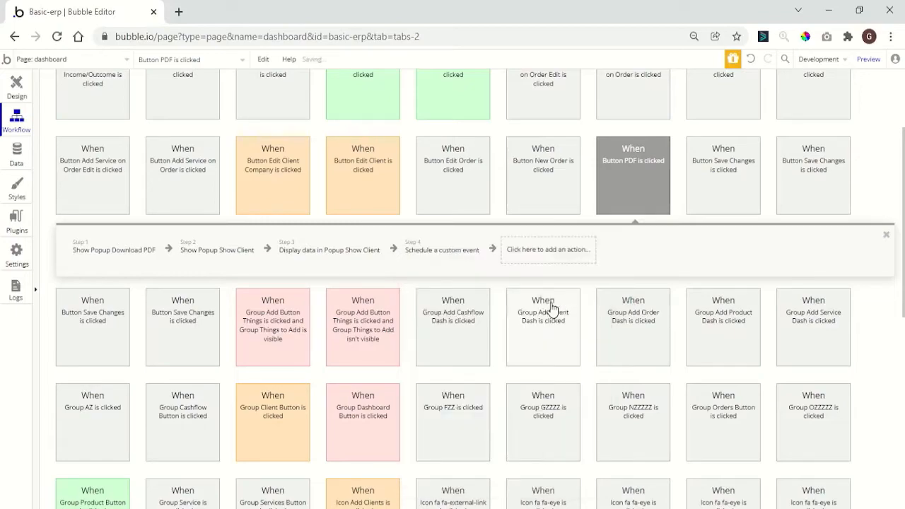
Schedule Create PDF with Parent group's Client after a 5-second delay.
click(441, 249)
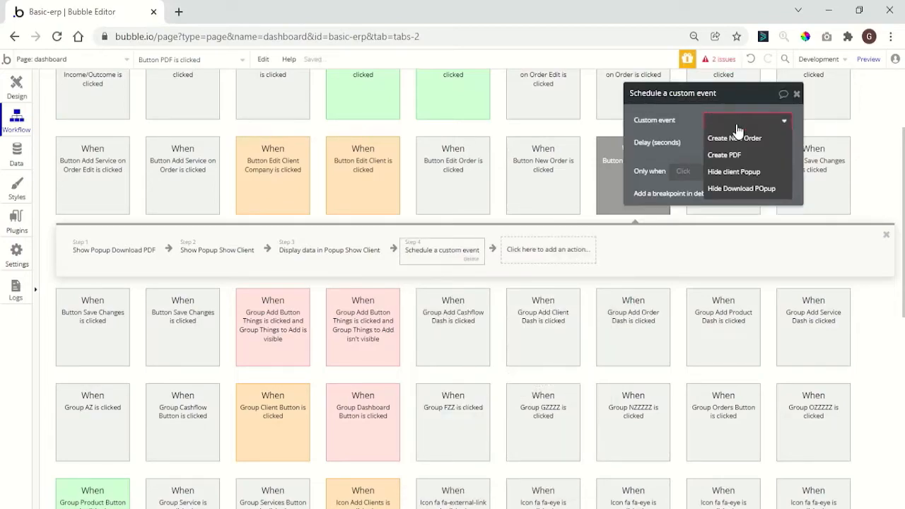
click(723, 154)
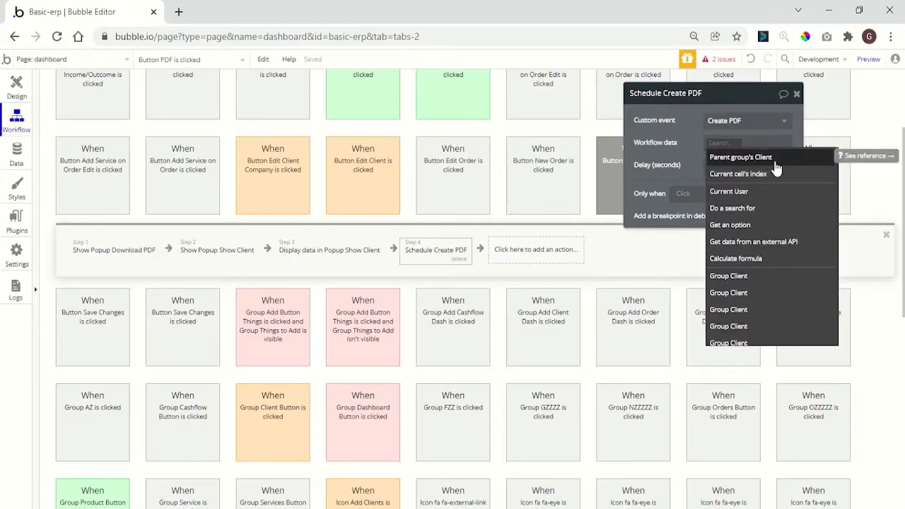
click(740, 157)
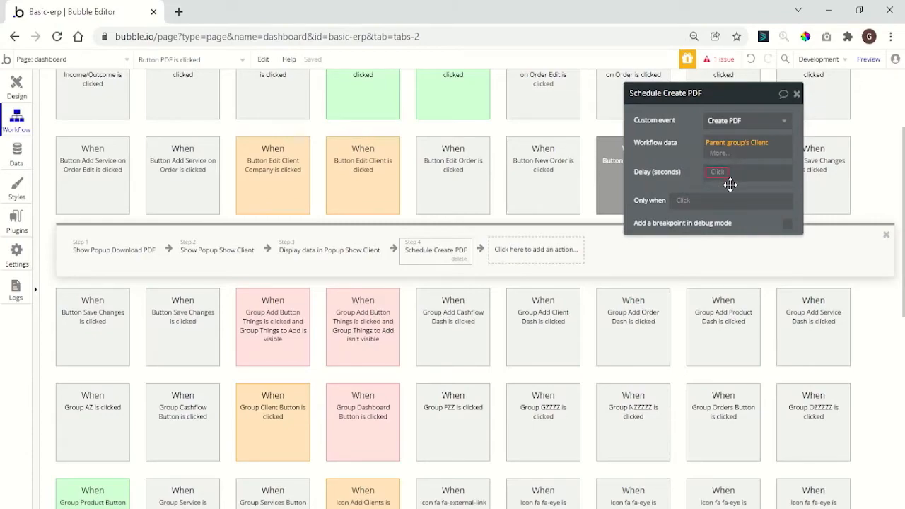
click(742, 141)
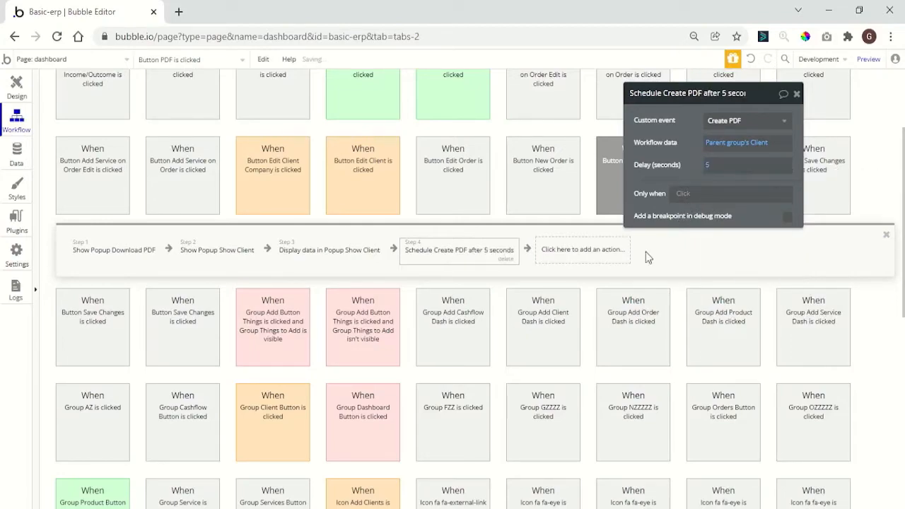
mouse_move(581, 249)
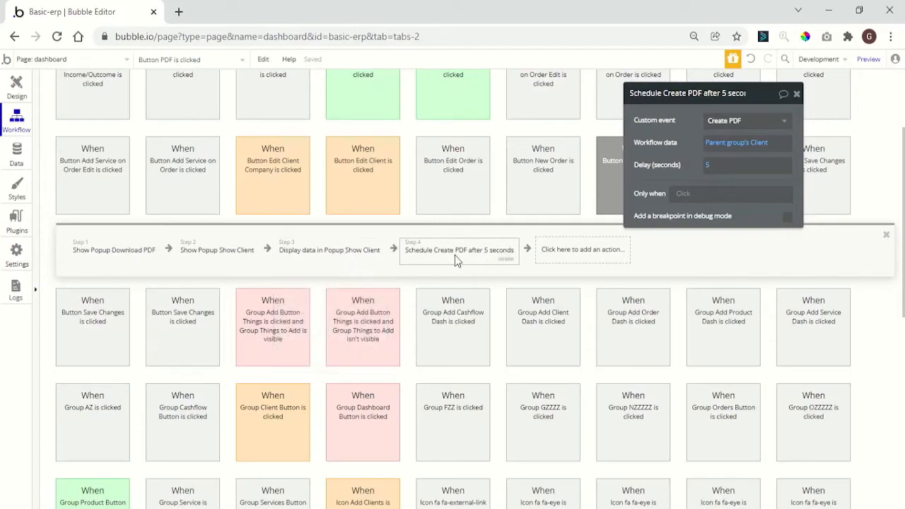
mouse_move(582, 249)
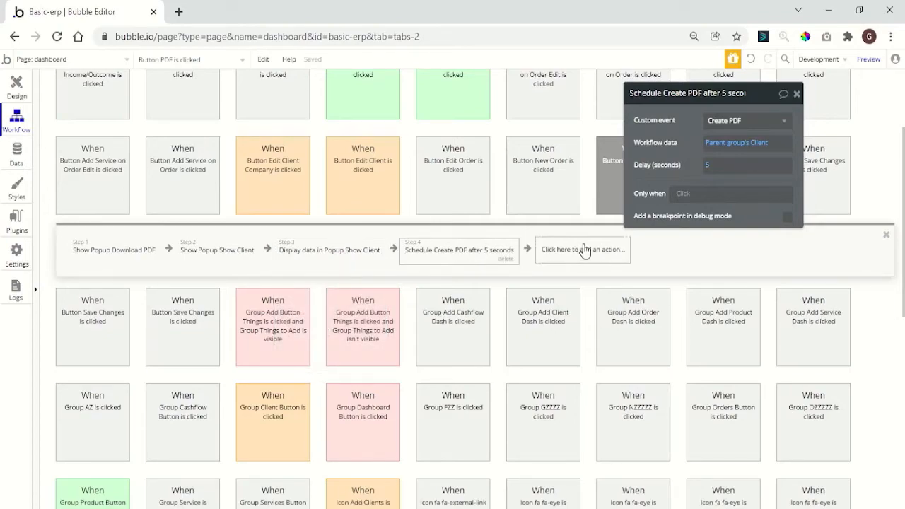
click(582, 249)
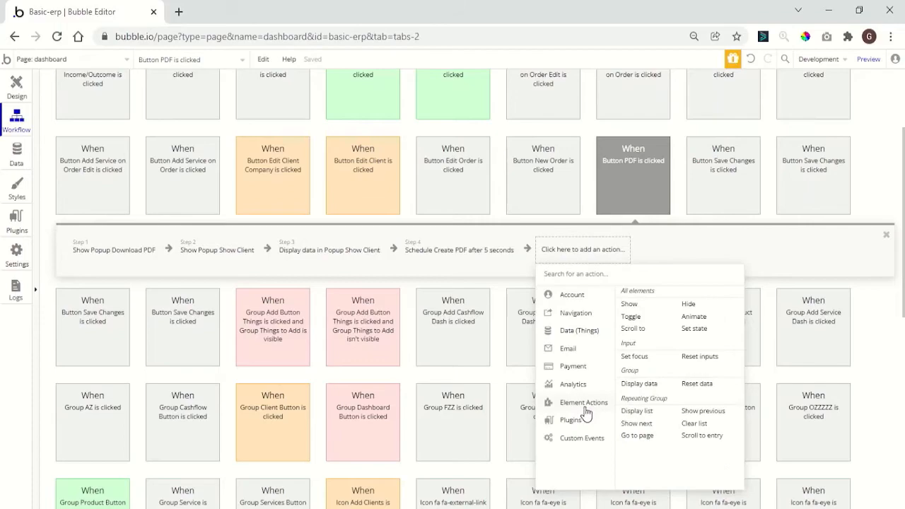
Schedule Hide client Popup after 6 seconds, then a sixth step scheduling Hide Download POpup.
click(571, 418)
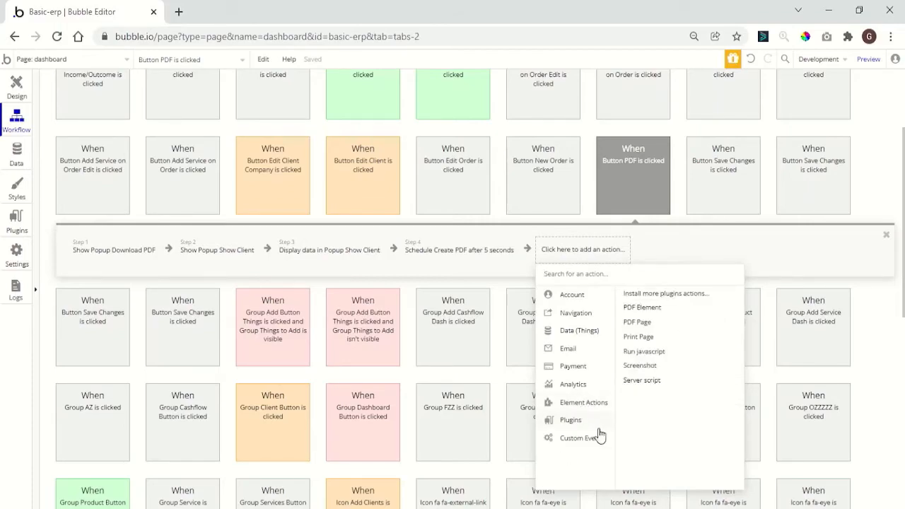
click(576, 438)
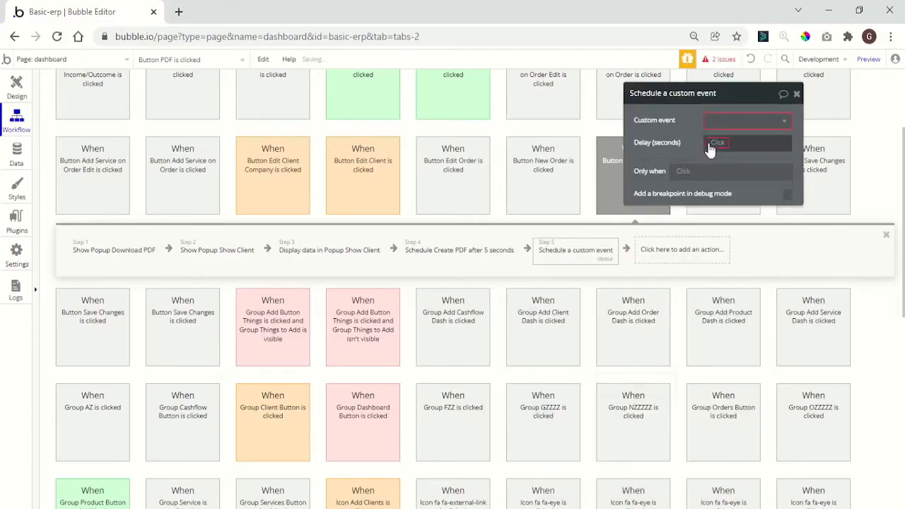
click(747, 120)
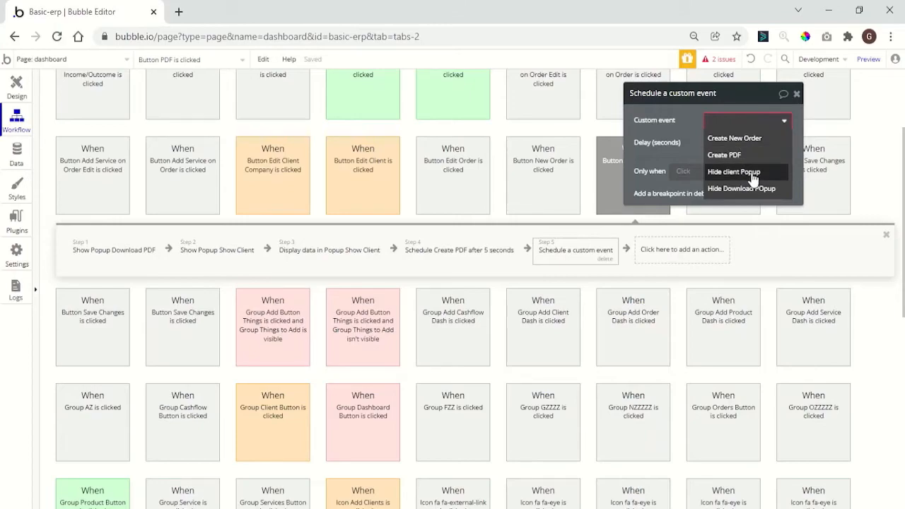
mouse_move(769, 182)
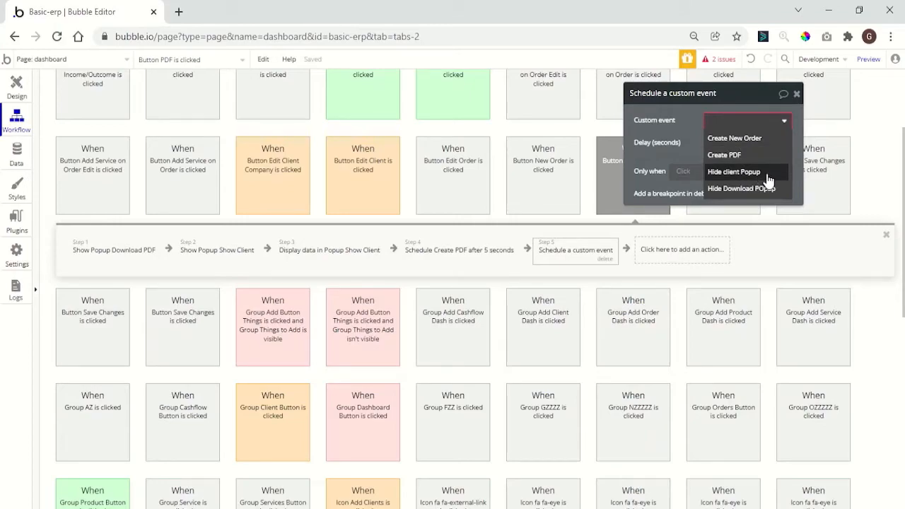
click(732, 171)
text(6)
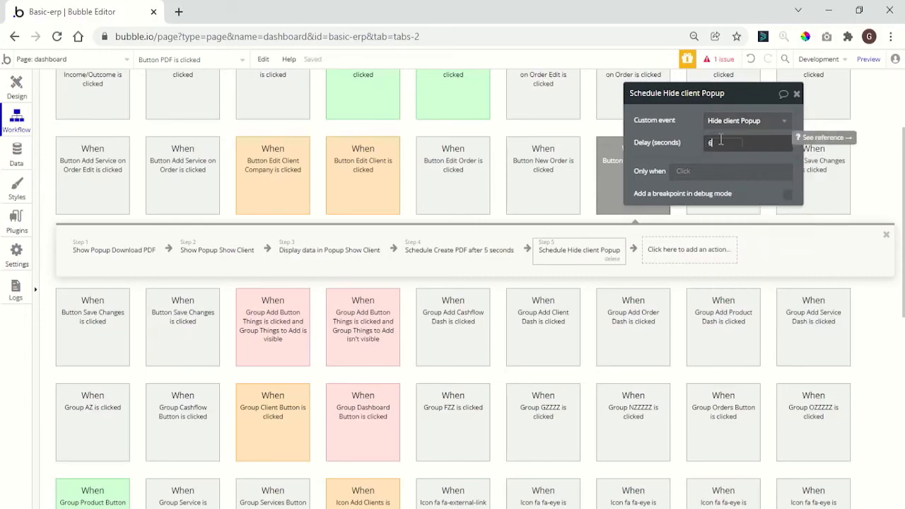
click(735, 249)
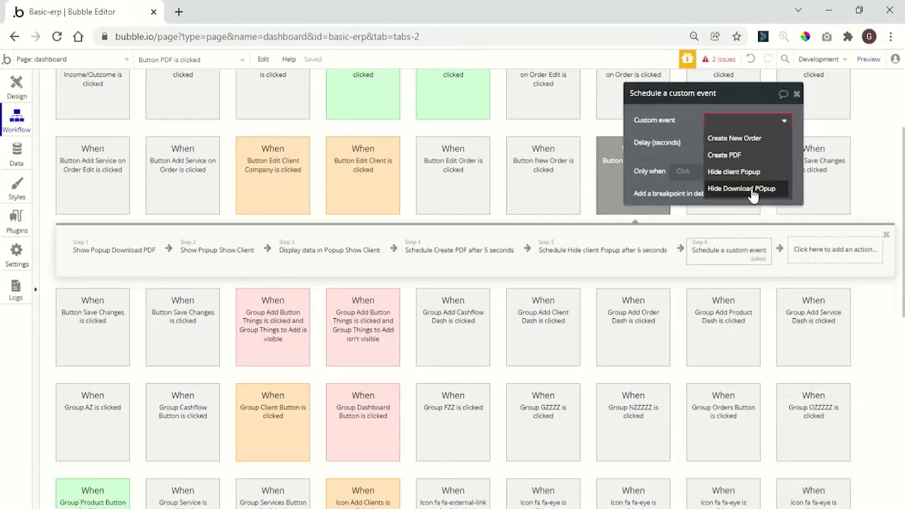
click(741, 188)
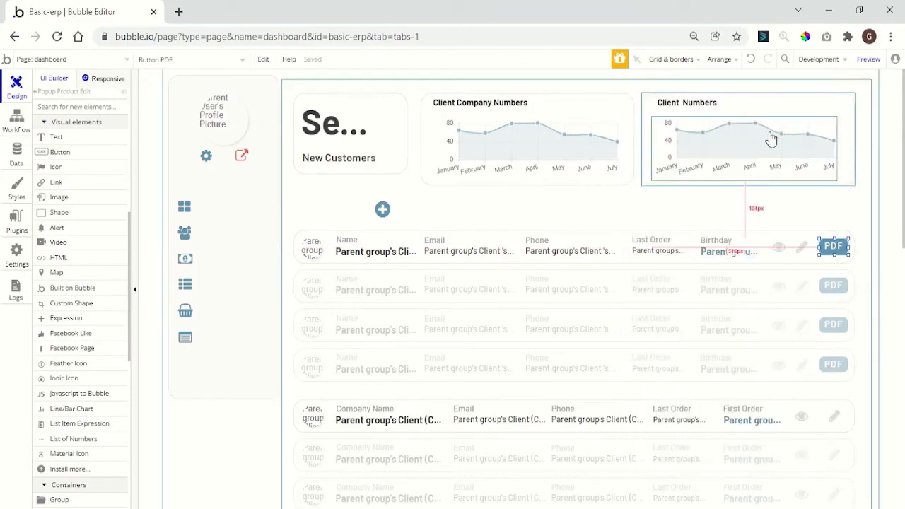
Reopen the client row's PDF button properties on the dashboard design page.
click(834, 246)
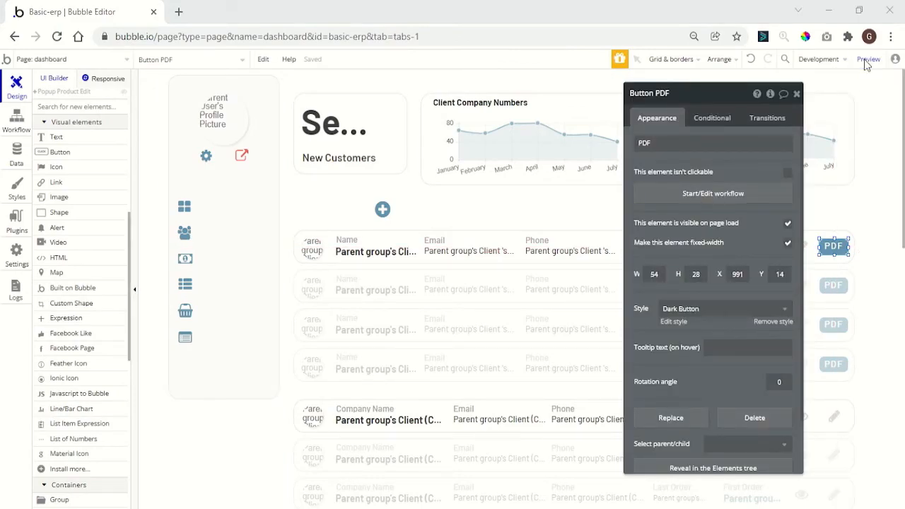
mouse_move(475, 110)
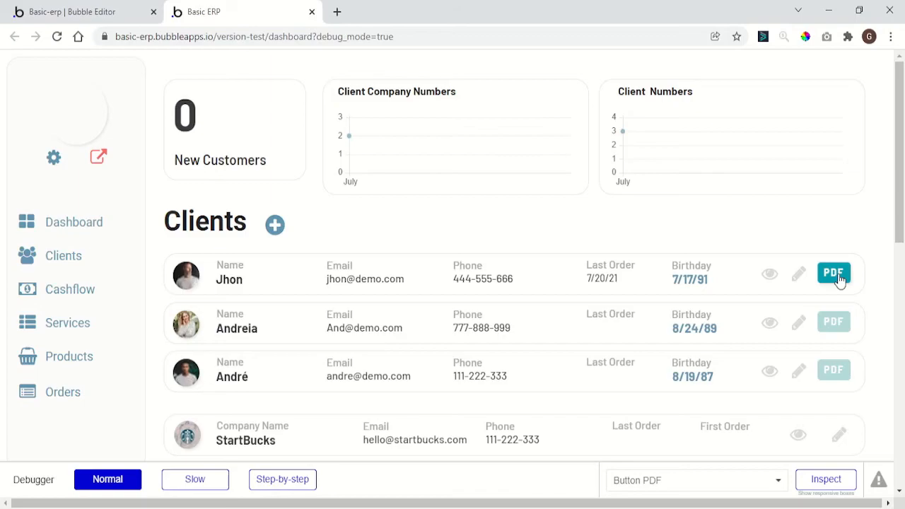
Click the first client's PDF button to show Generating PDF and download Jhon's PDF.
click(834, 273)
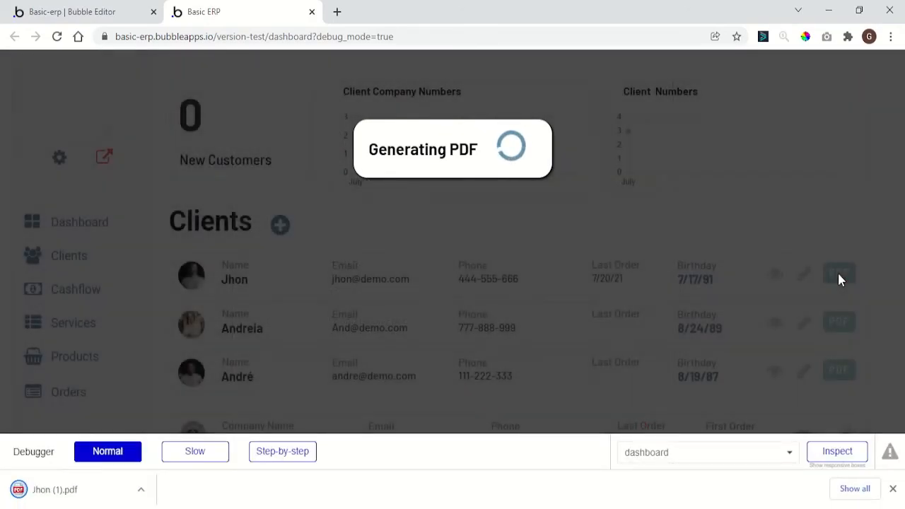
click(834, 272)
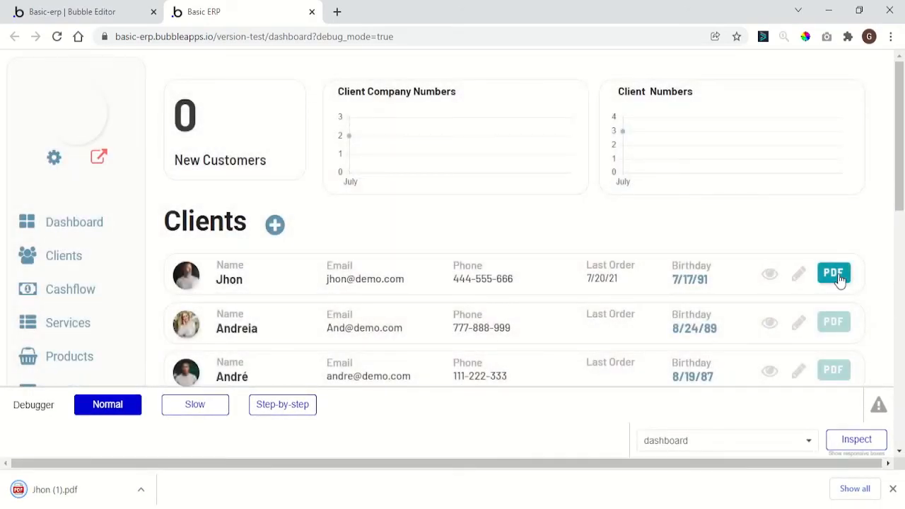
click(834, 275)
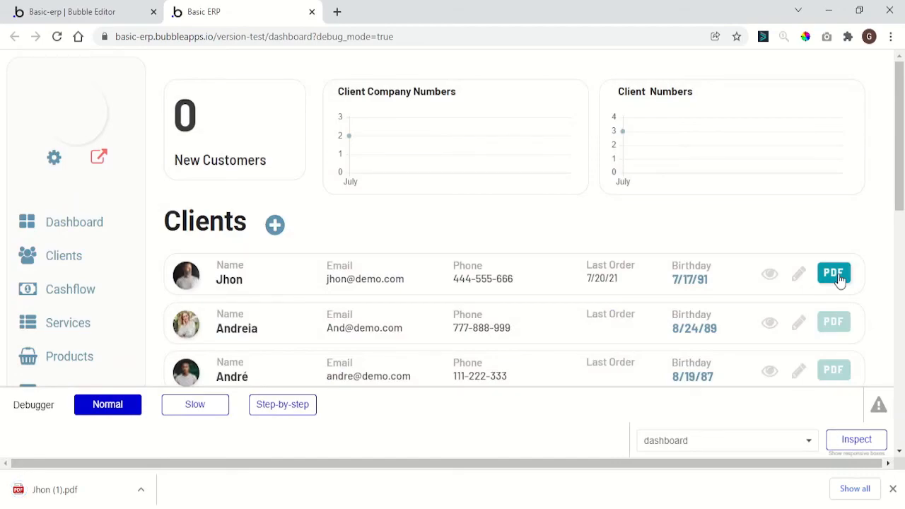